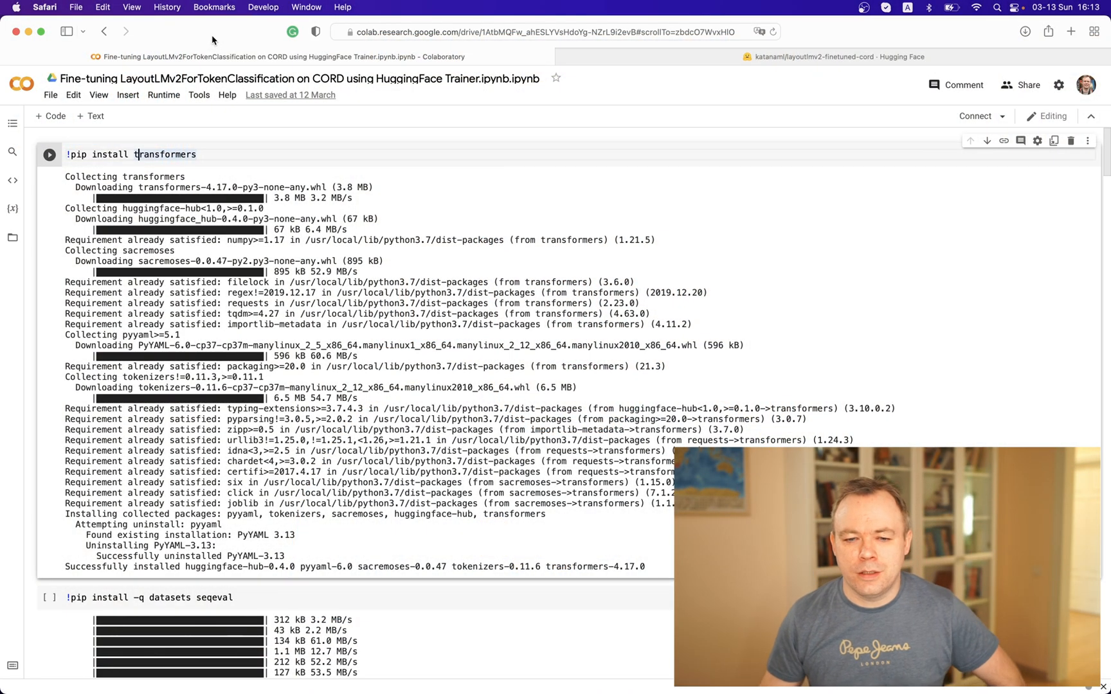
mouse_move(343, 115)
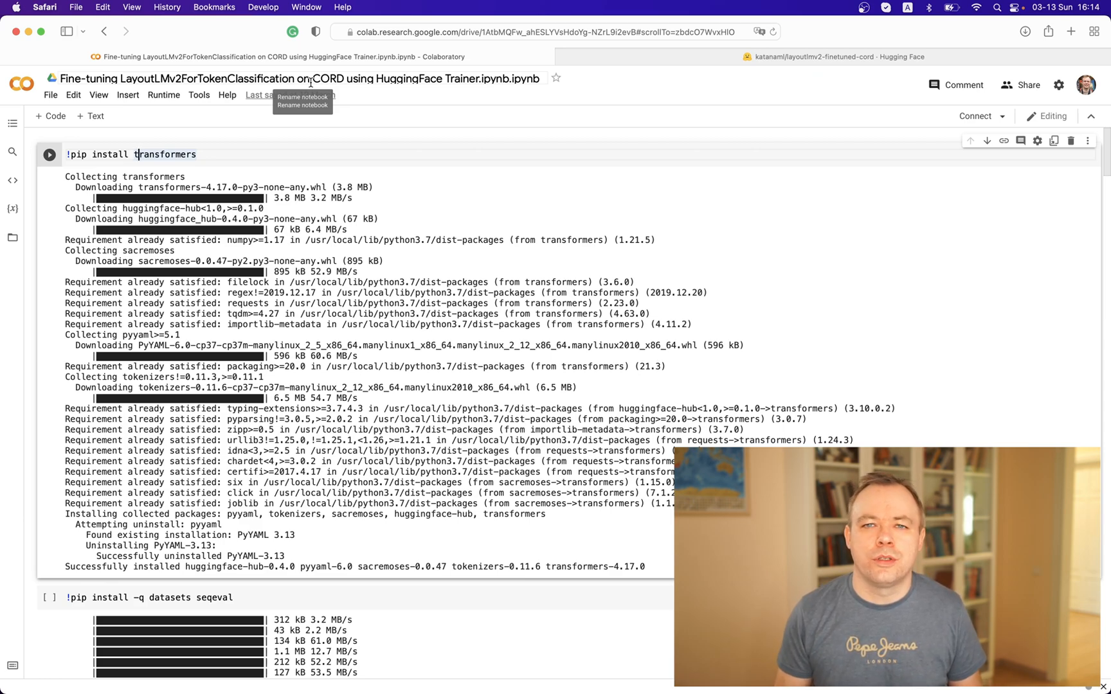
mouse_move(304, 113)
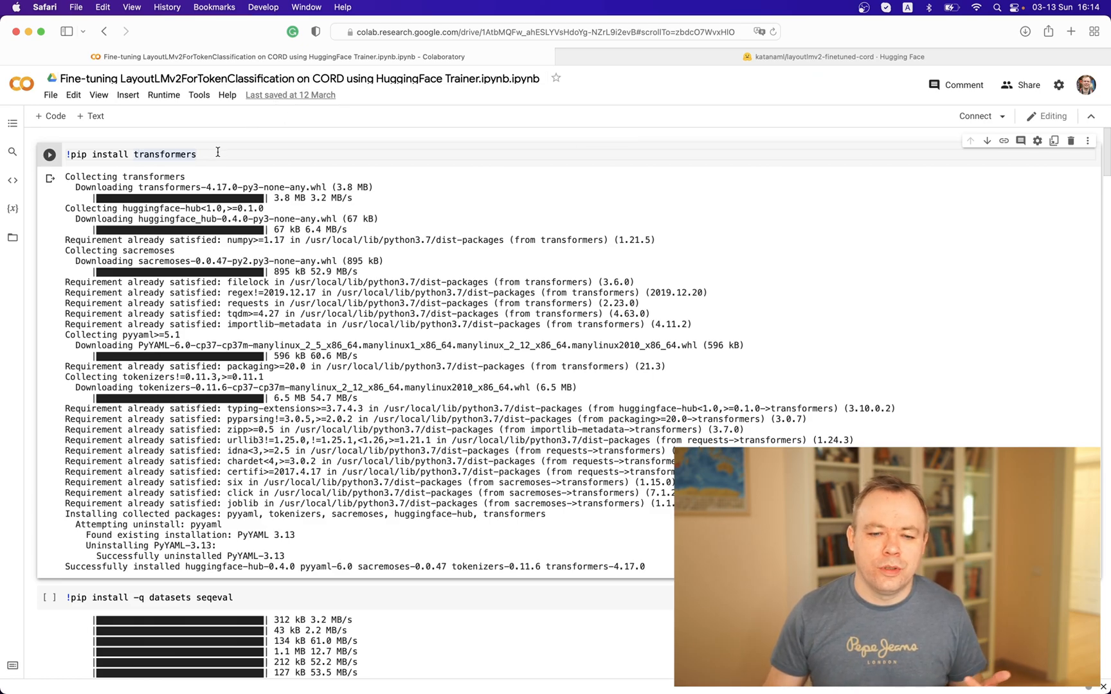
- Scroll past the detectron2 install output to the huggingface-cli login and git-lfs cells
scroll("down", 3)
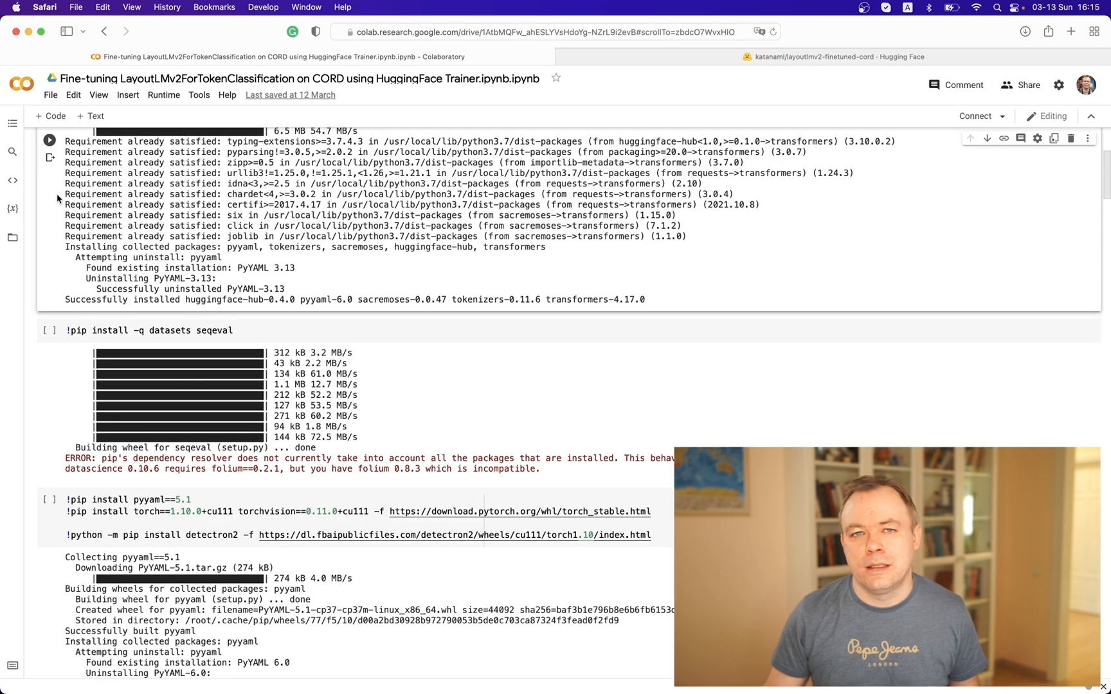
scroll("down", 3)
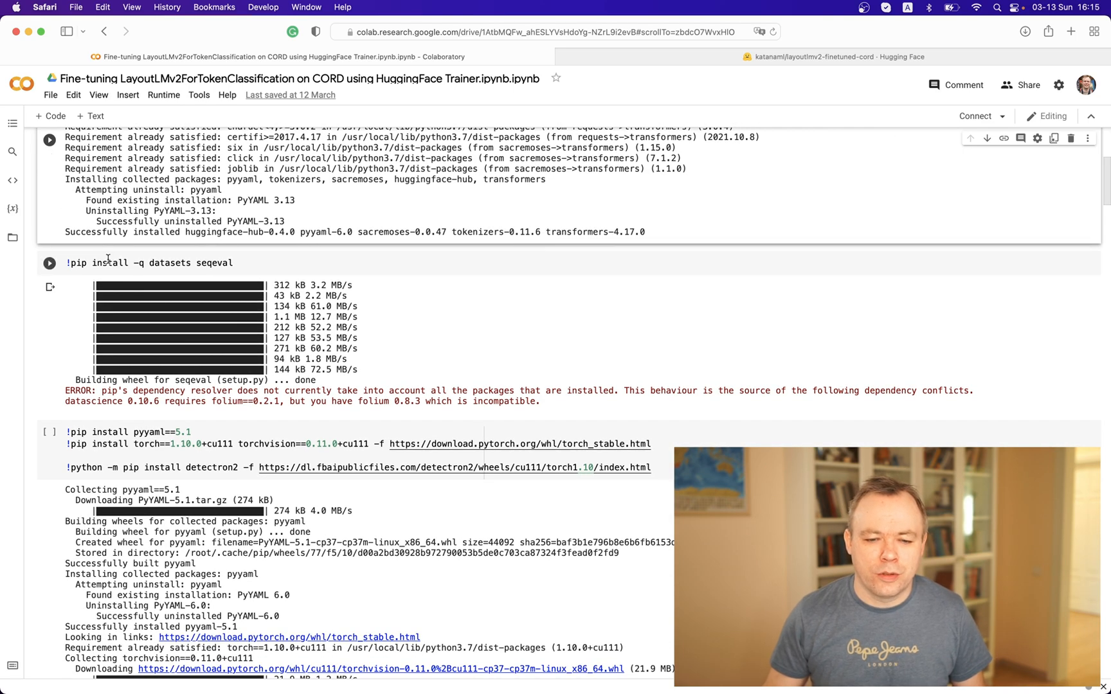
scroll("down", 3)
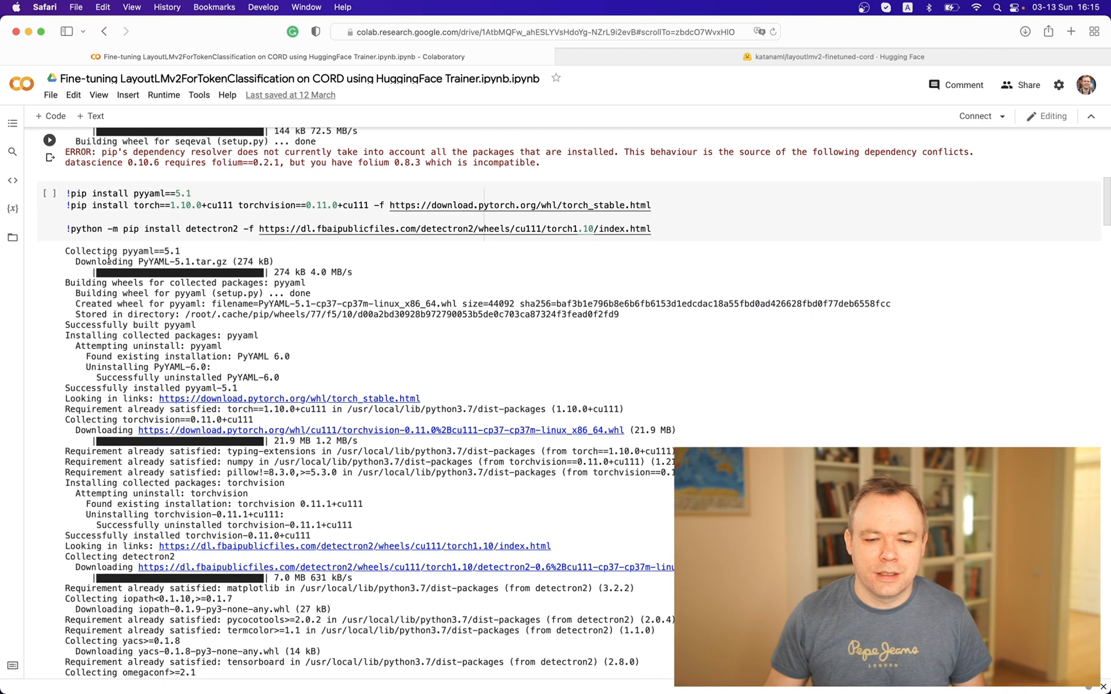
scroll("down", 3)
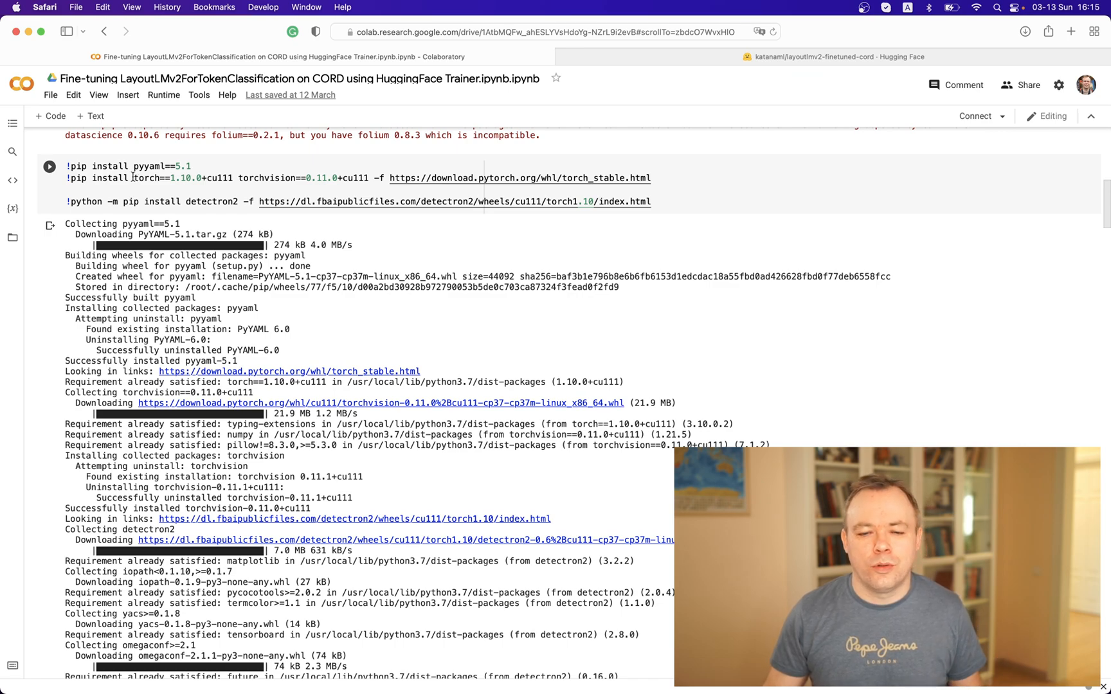
mouse_move(144, 201)
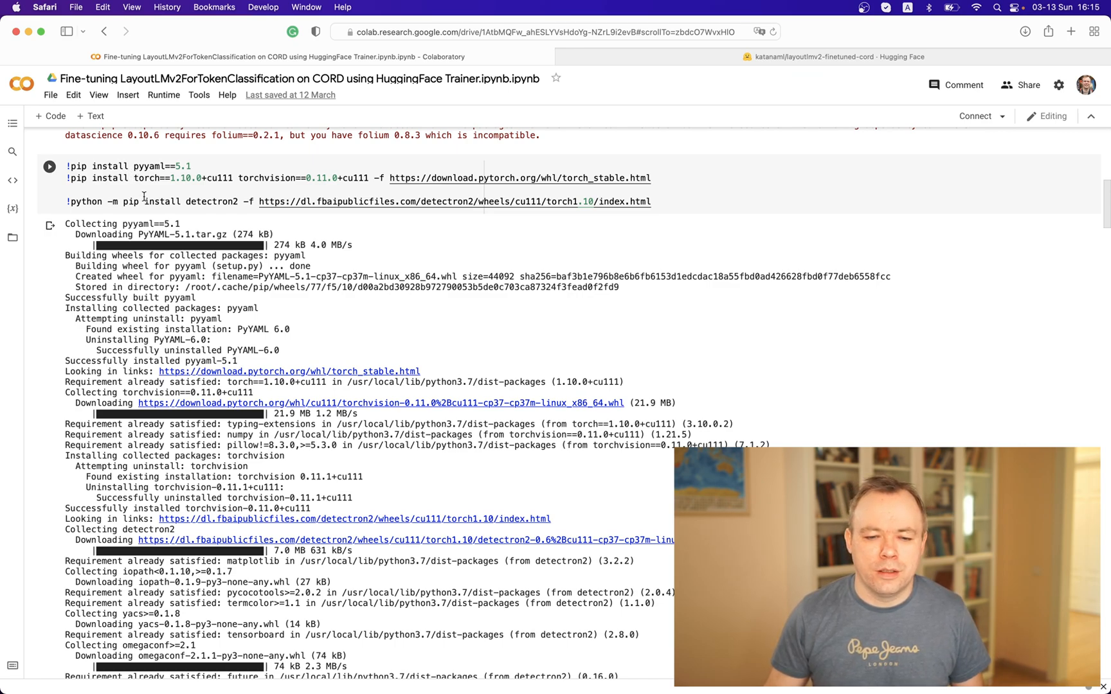
scroll("down", 3)
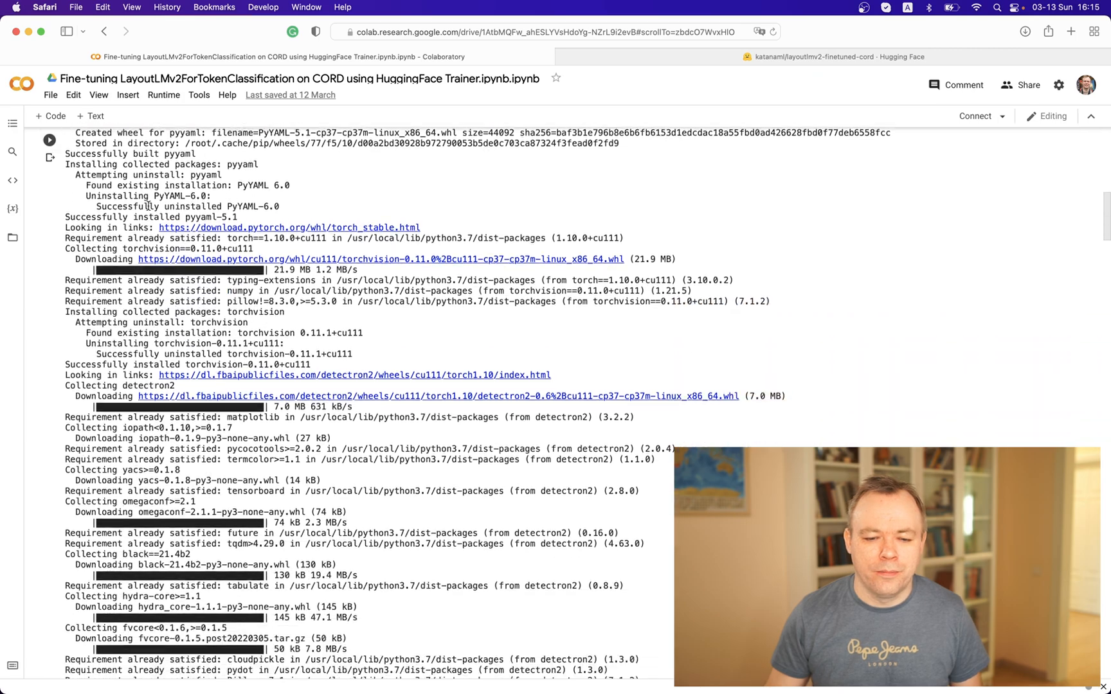
scroll("down", 3)
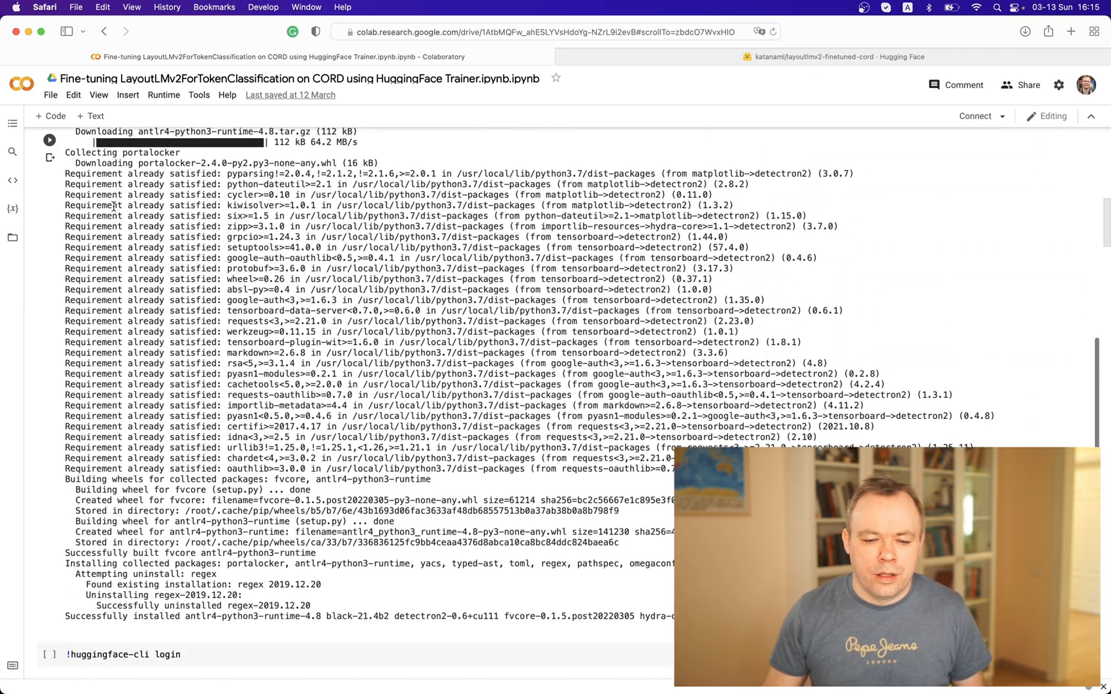
scroll("down", 3)
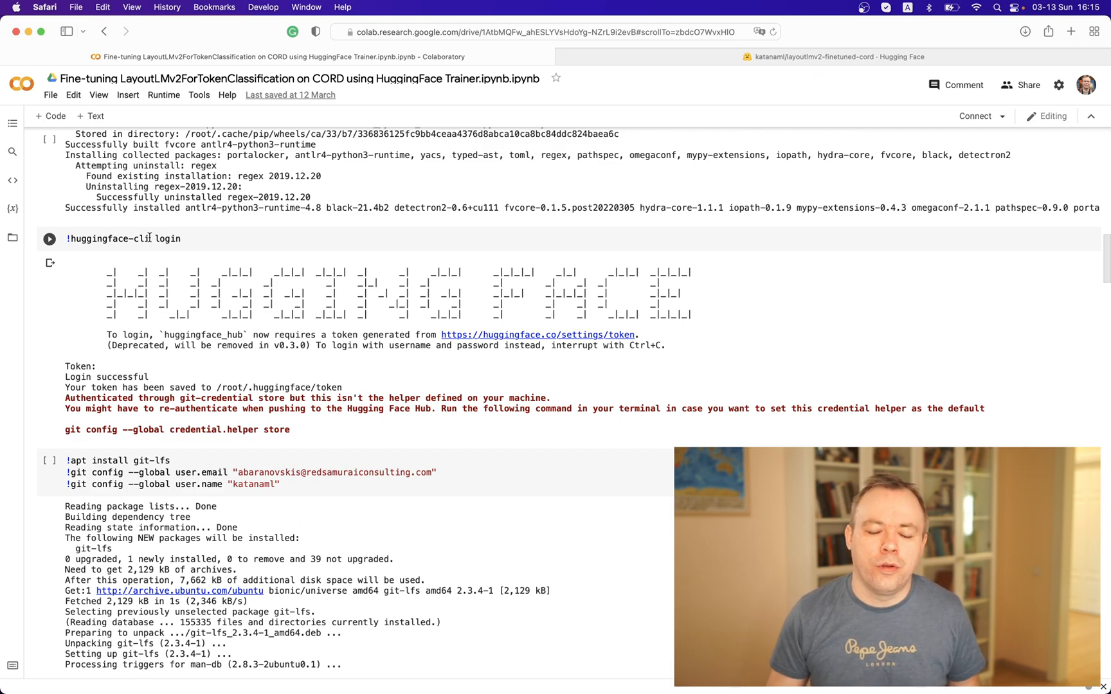
mouse_move(58, 284)
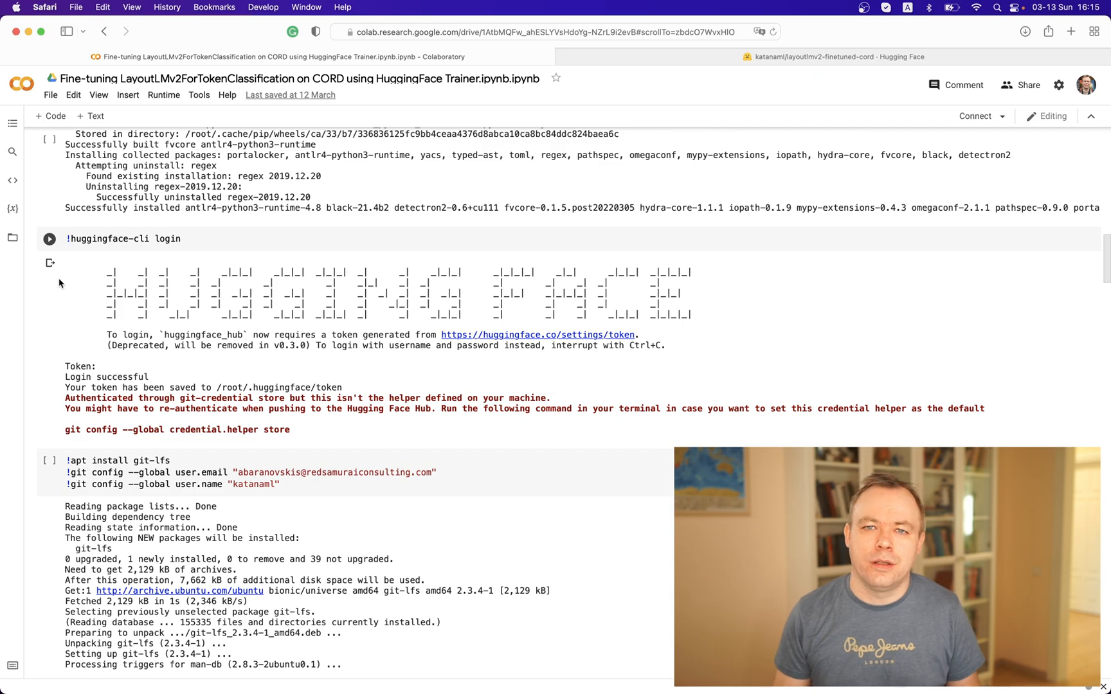
- Scroll to the CORD load_dataset output showing 800/100/100 train, test, validation rows
scroll("down", 3)
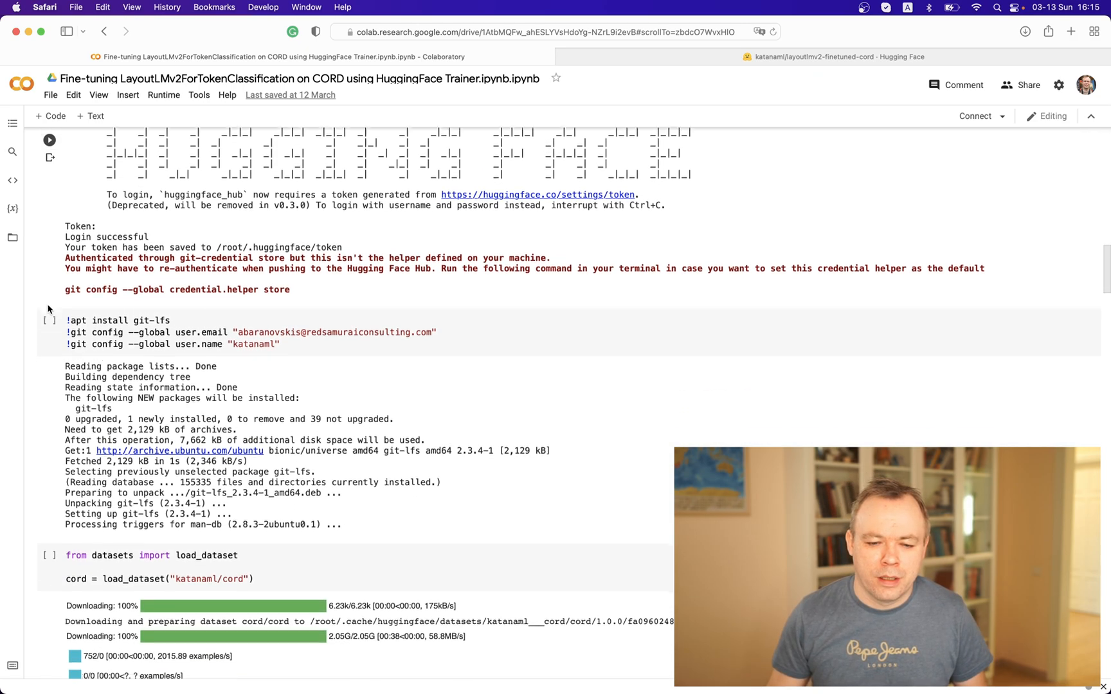
scroll("down", 3)
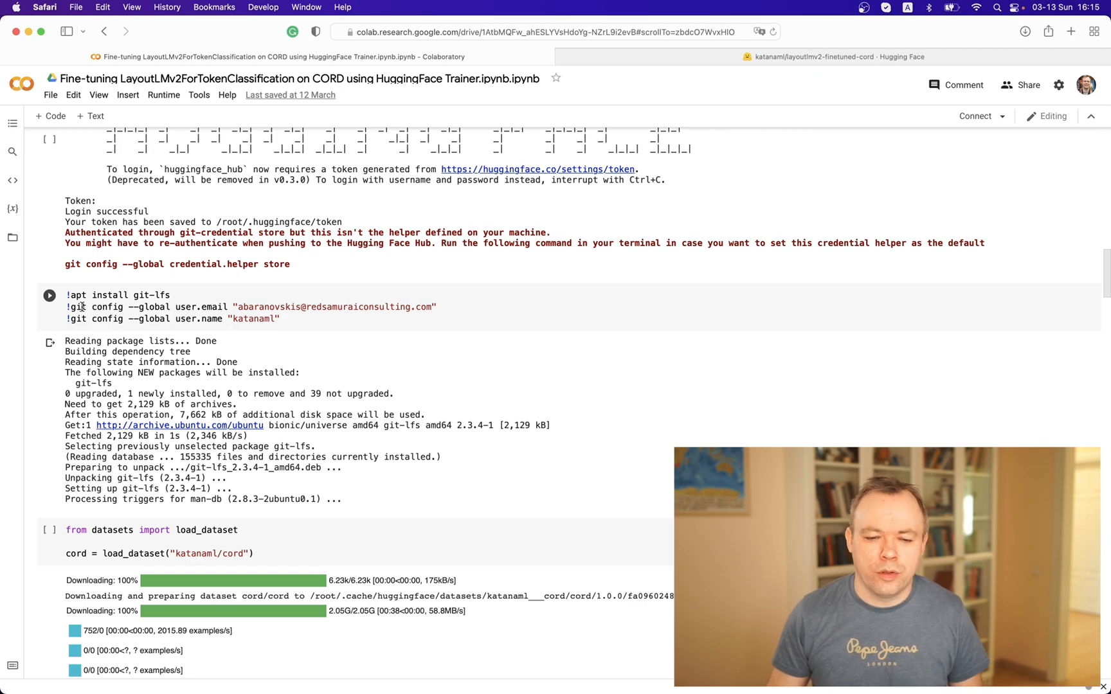
scroll("down", 3)
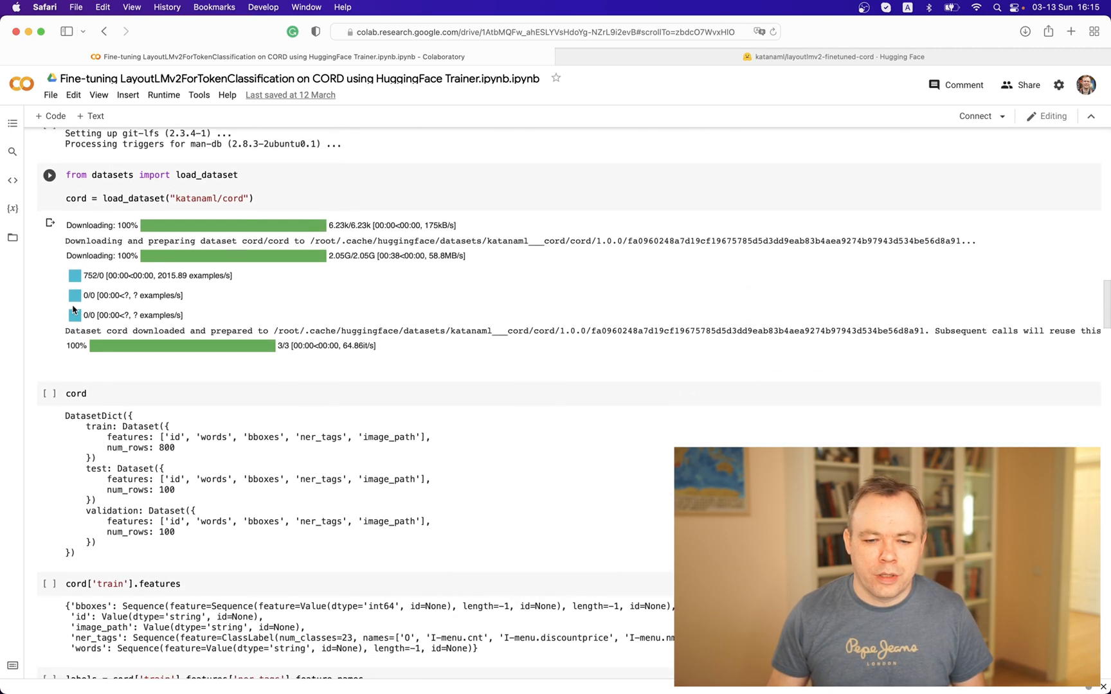
scroll("down", 3)
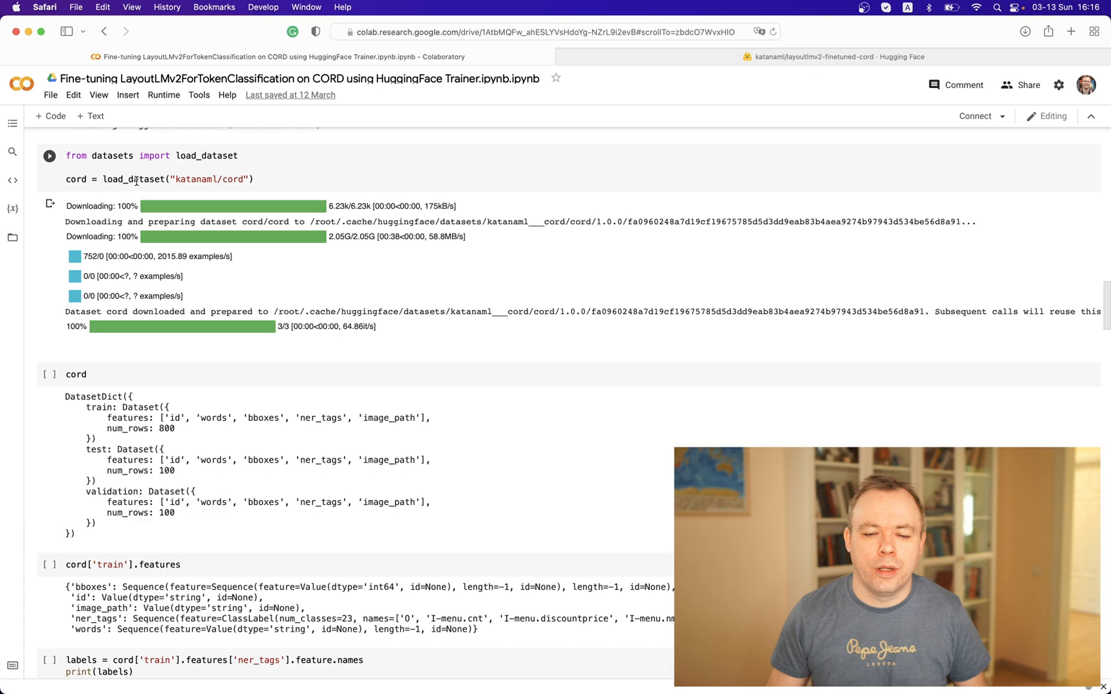
- Scroll to the id2label/label2id cell listing the 23 CORD labels
scroll("down", 3)
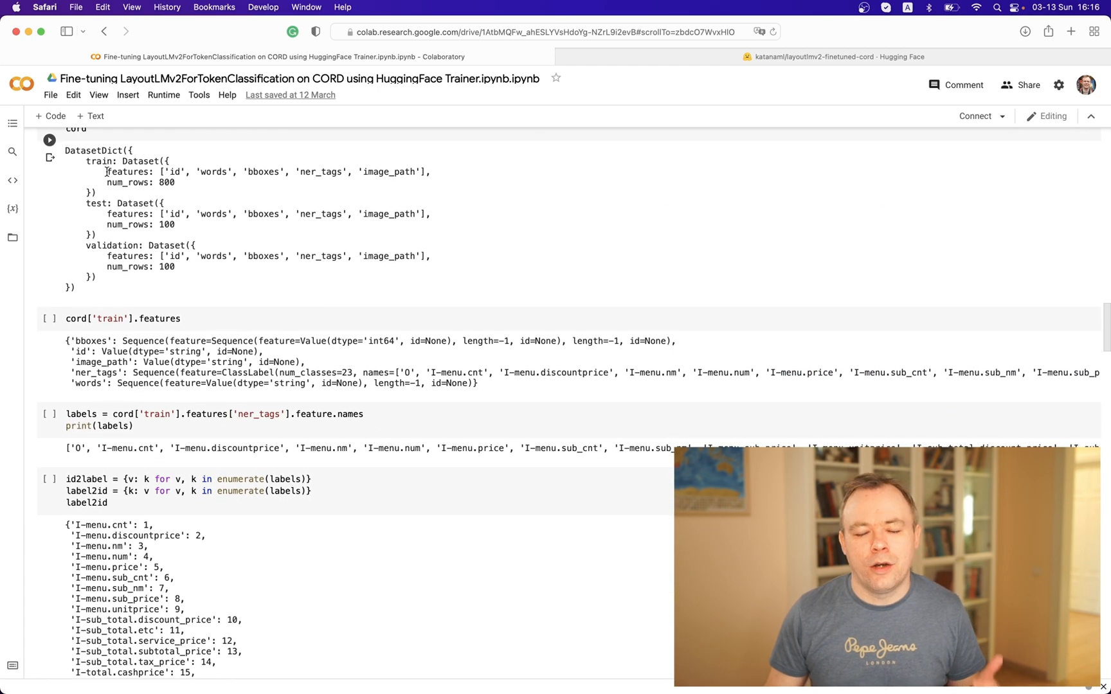
scroll("down", 3)
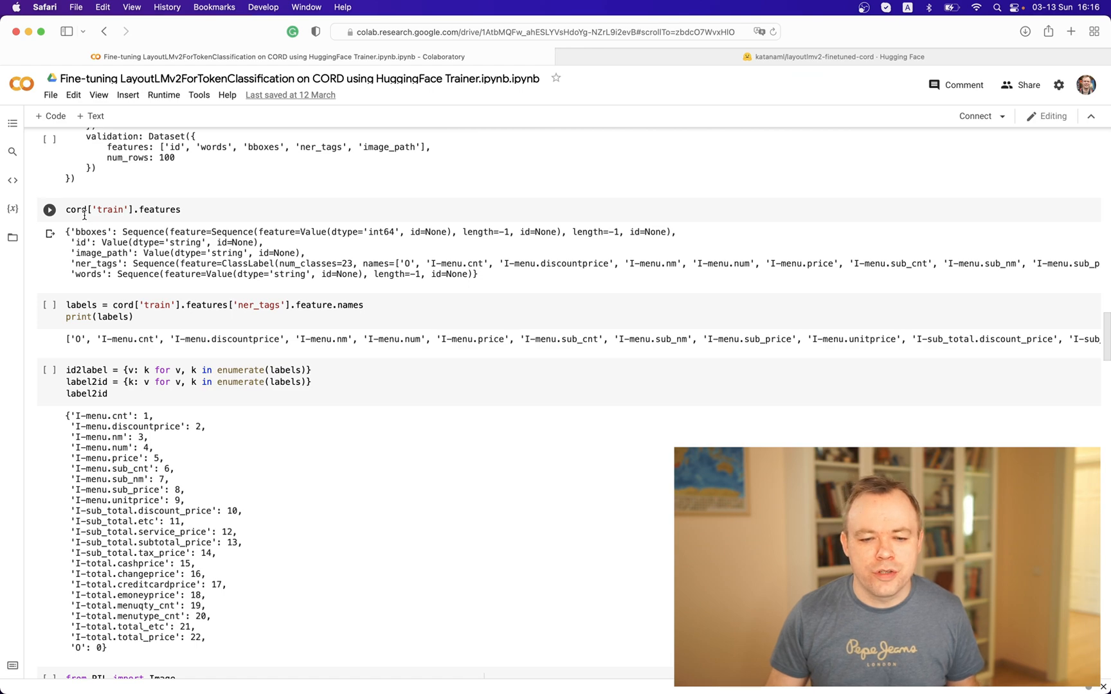
scroll("down", 3)
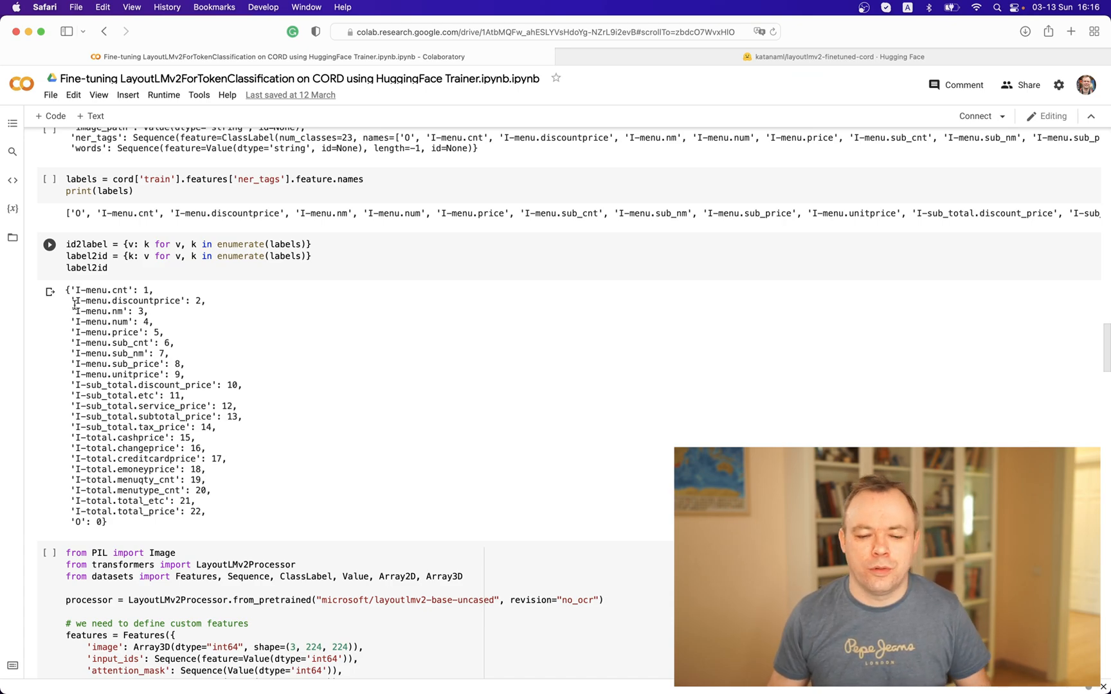
- Scroll to the LayoutLMv2Processor preprocess_data cell mapping the train and test splits
scroll("down", 3)
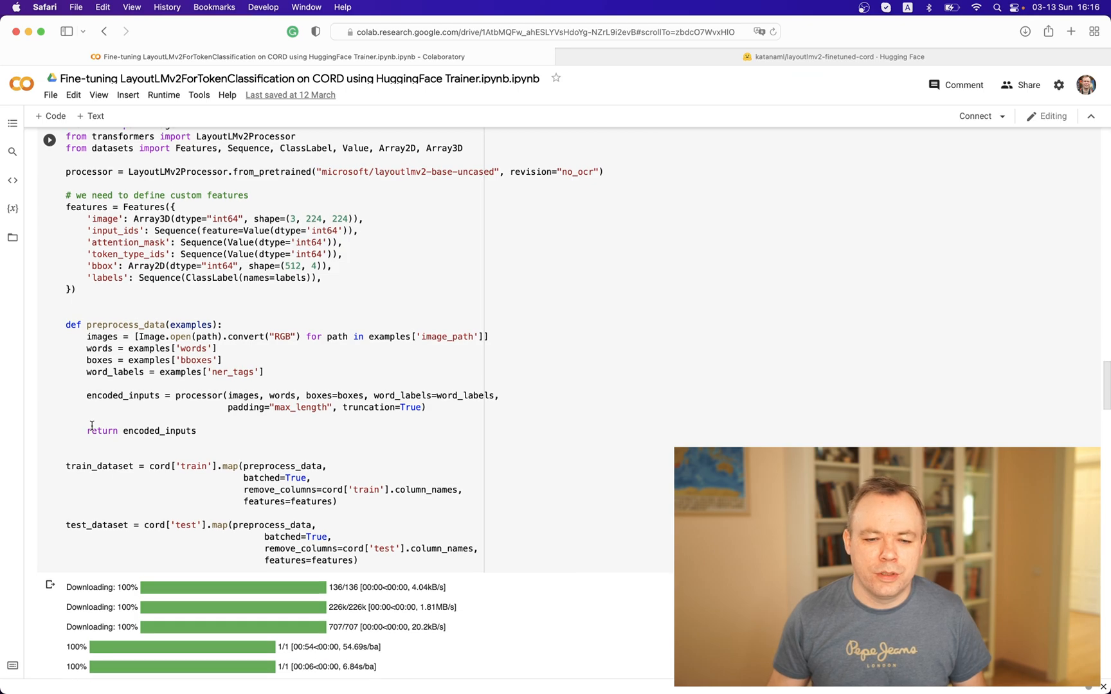
scroll("down", 3)
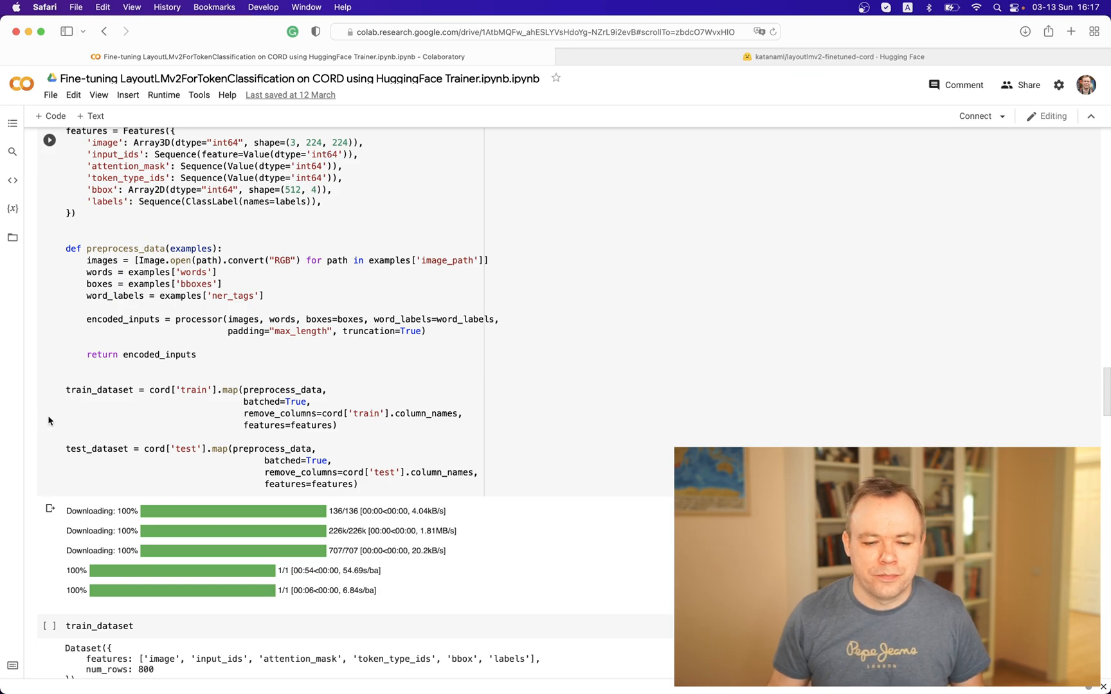
scroll("up", 3)
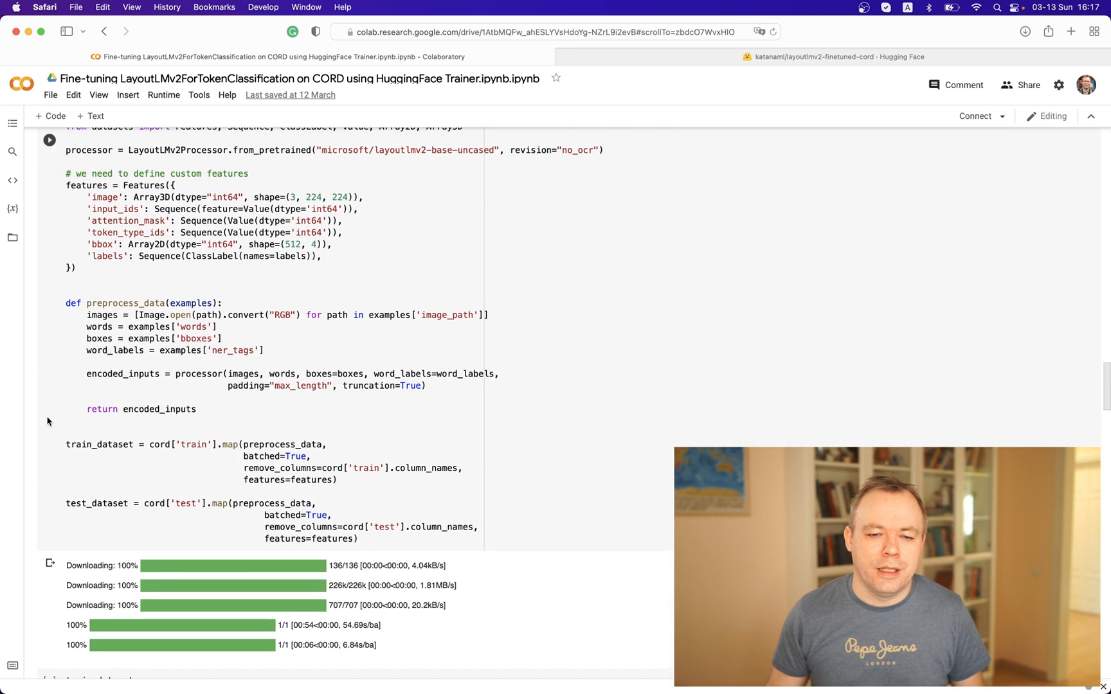
scroll("up", 3)
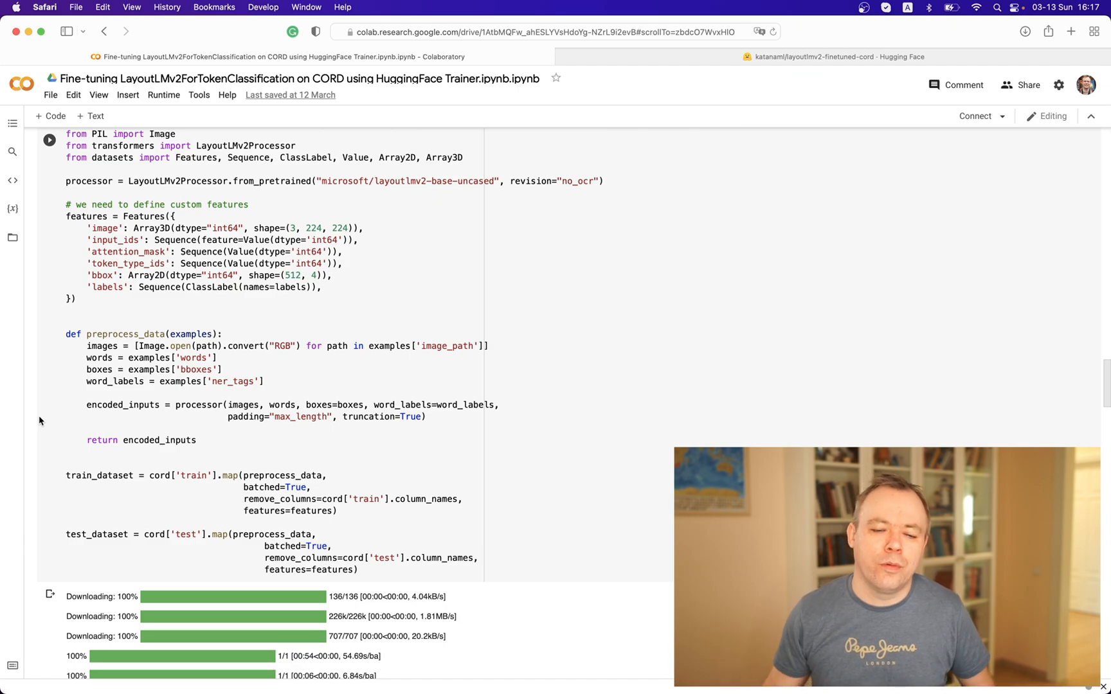
scroll("down", 3)
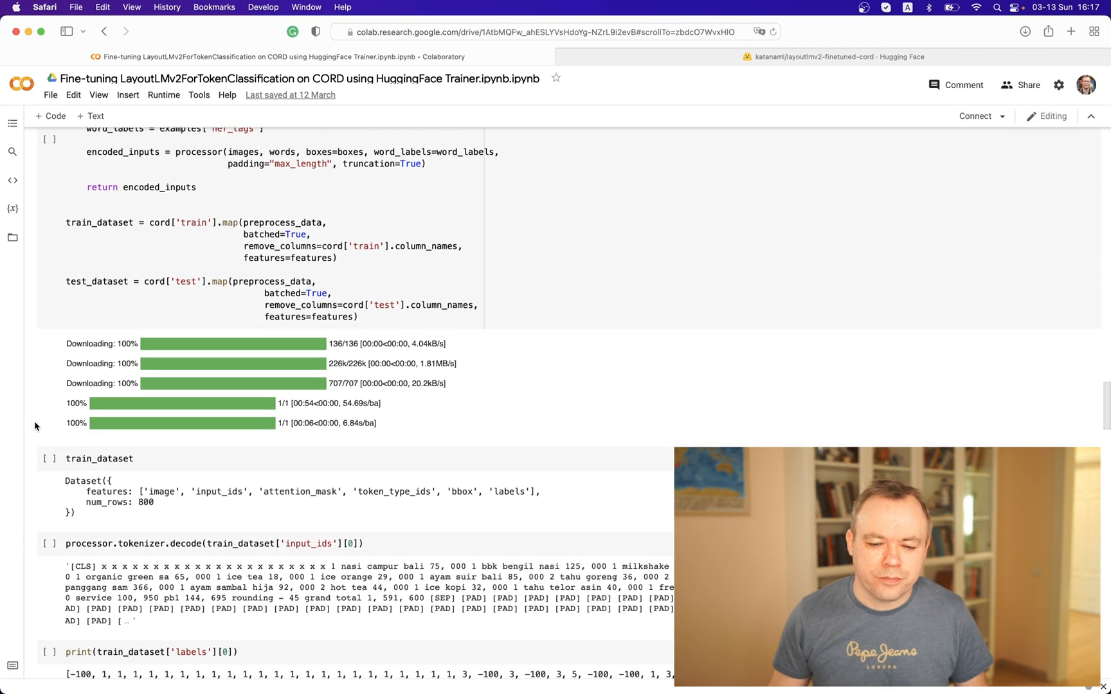
scroll("down", 3)
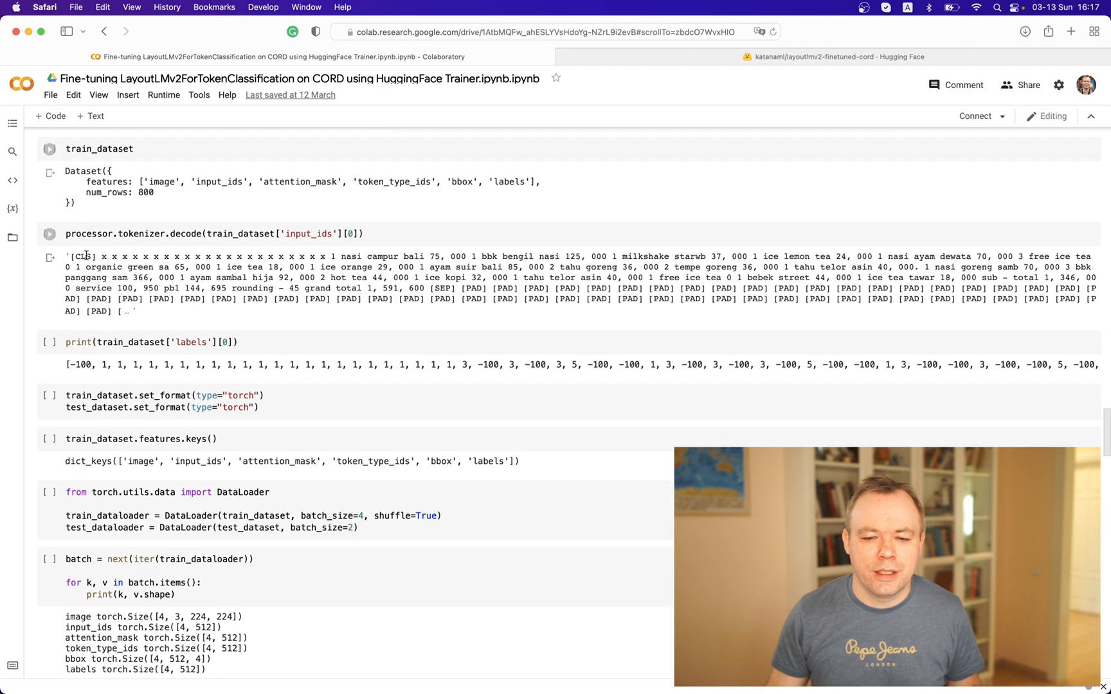
scroll("down", 3)
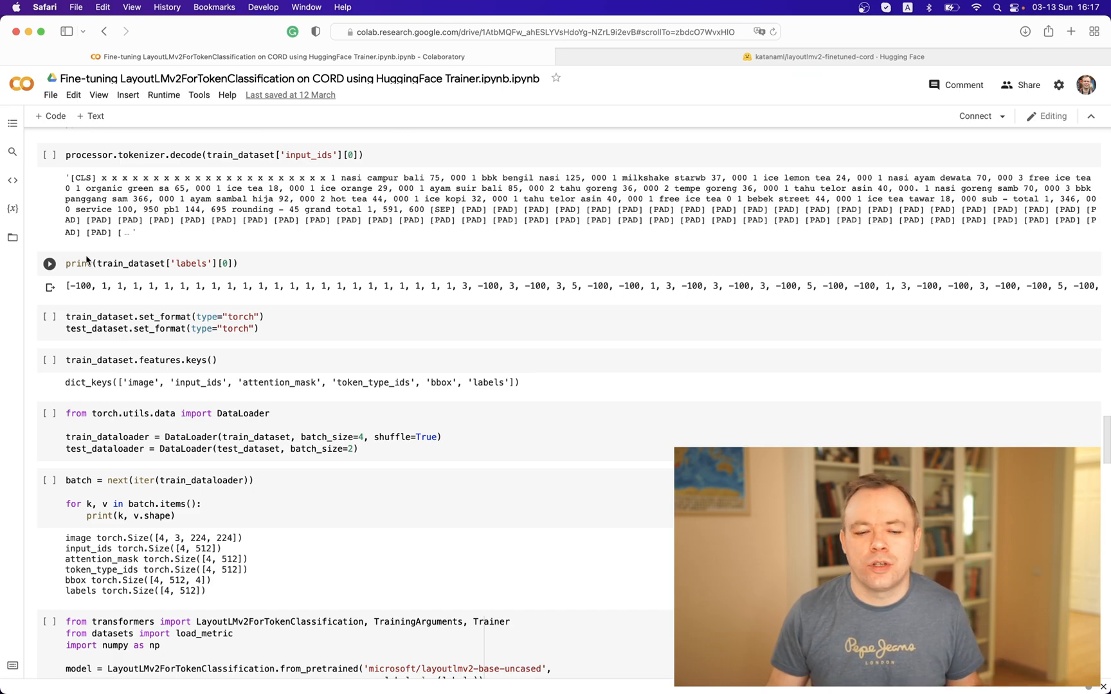
scroll("down", 3)
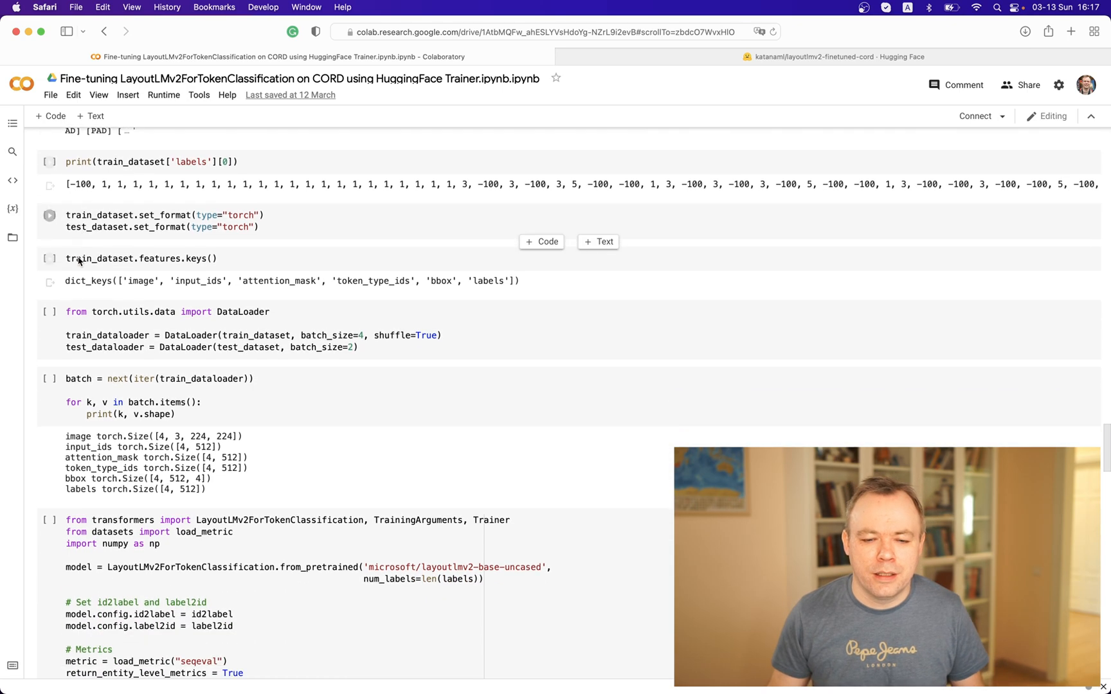
scroll("down", 3)
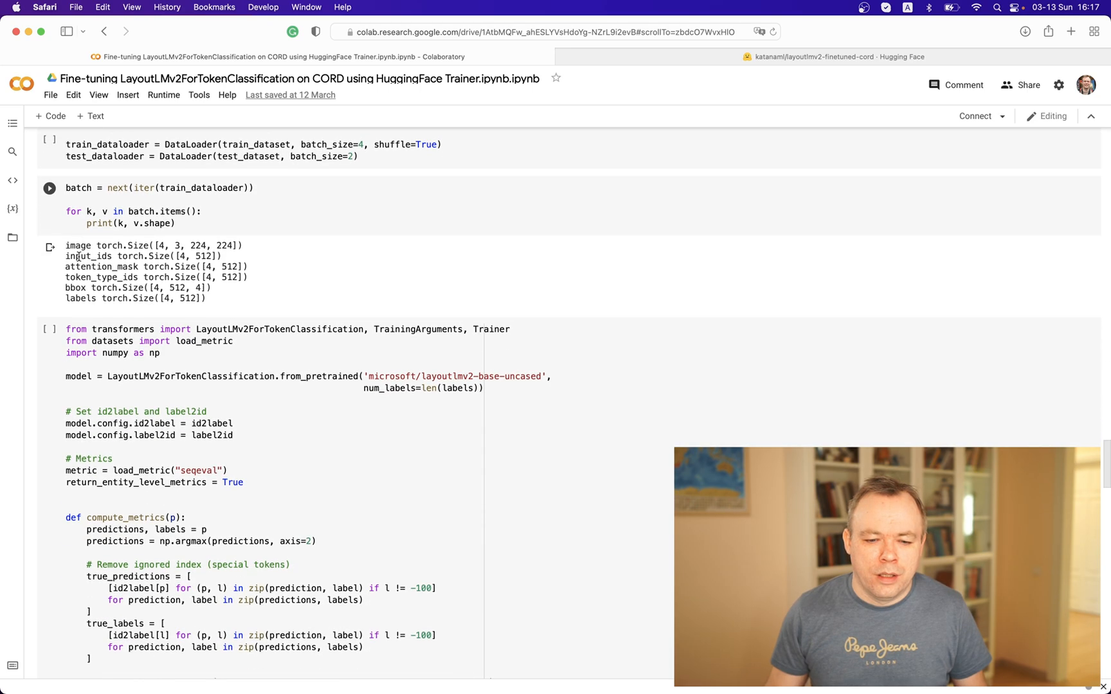
scroll("down", 3)
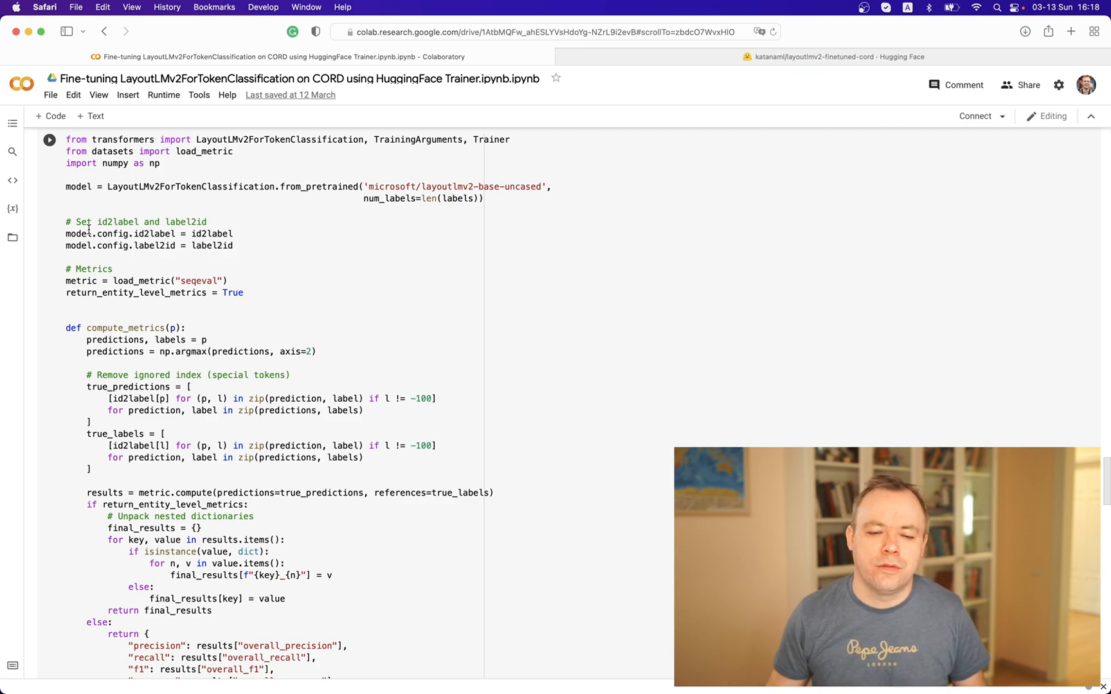
scroll("down", 3)
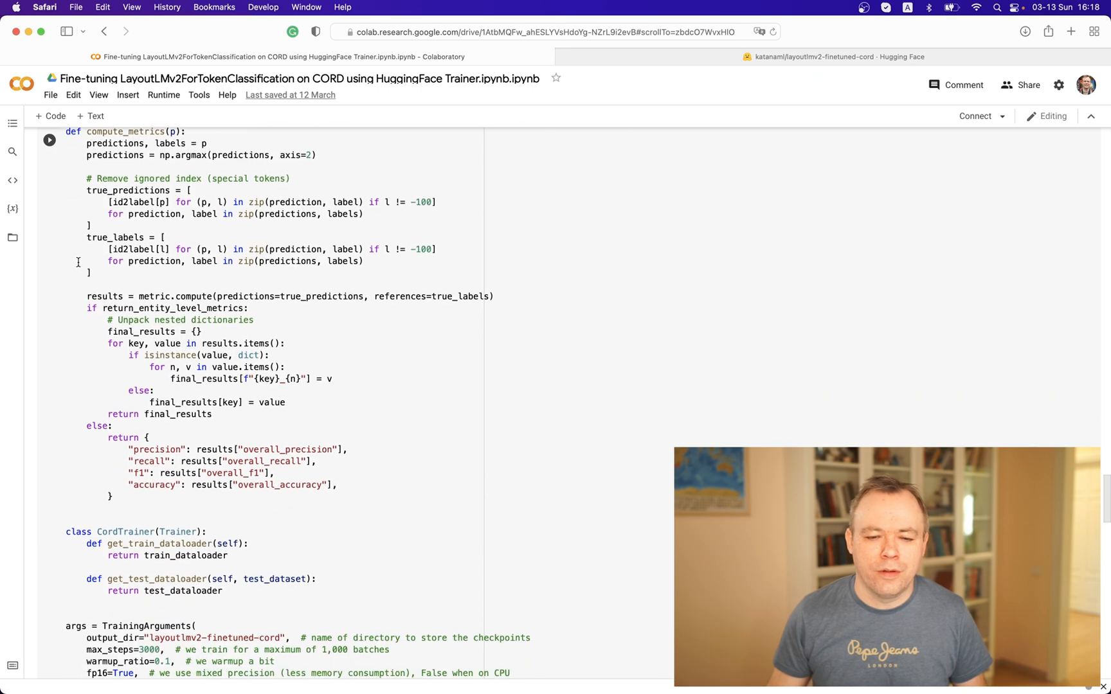
scroll("down", 3)
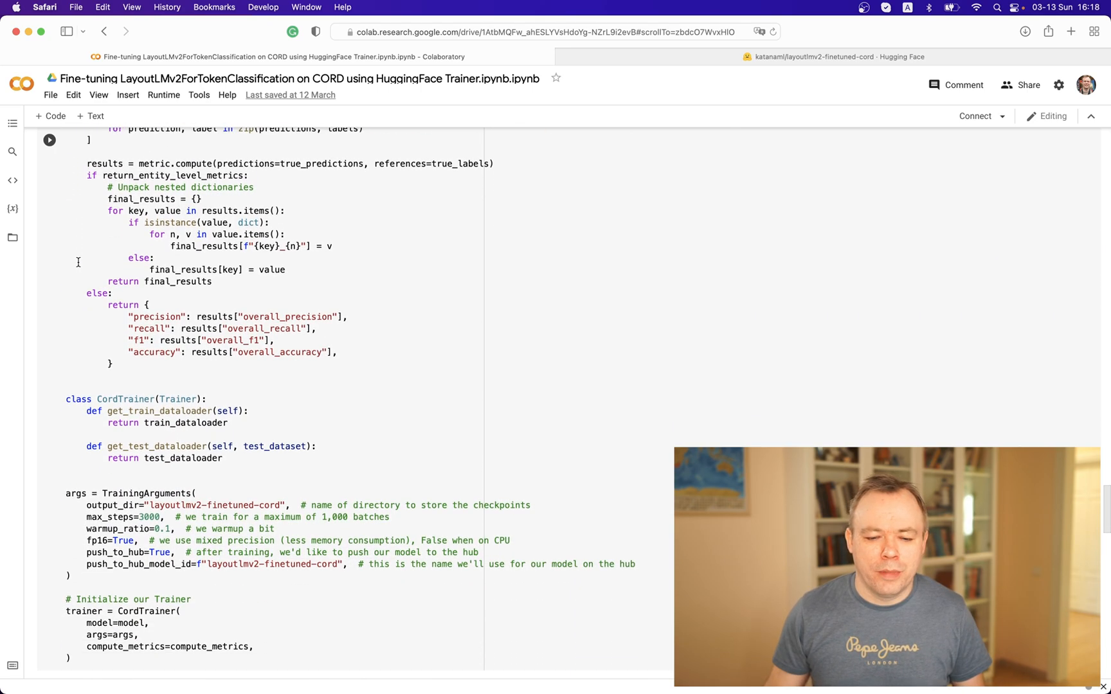
scroll("down", 3)
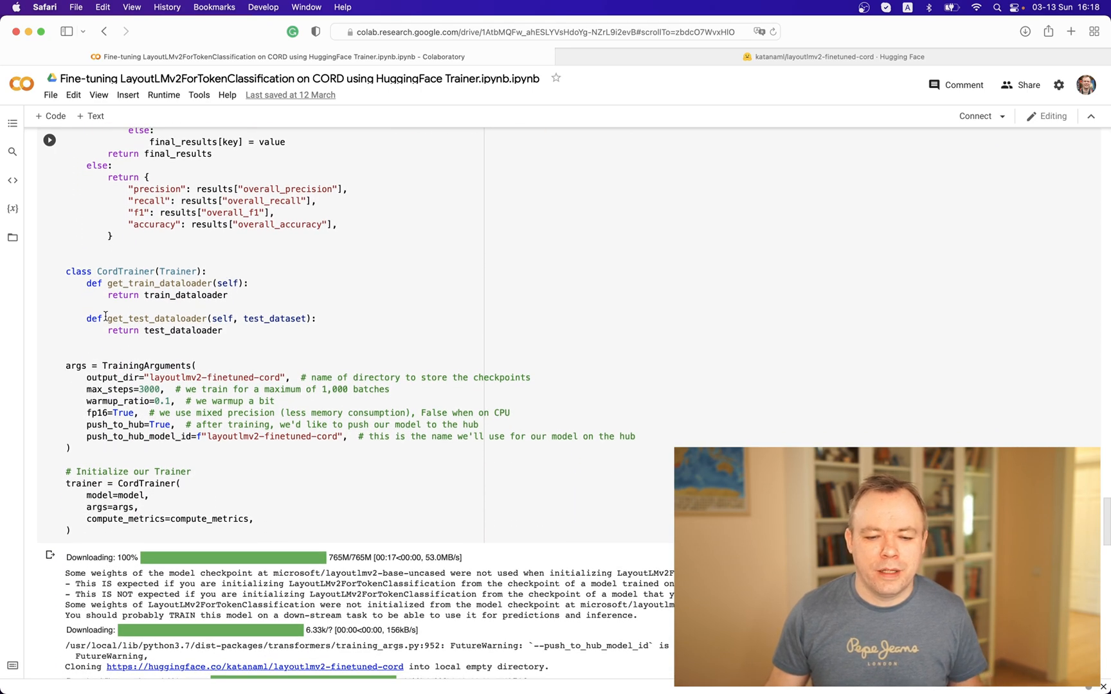
scroll("down", 3)
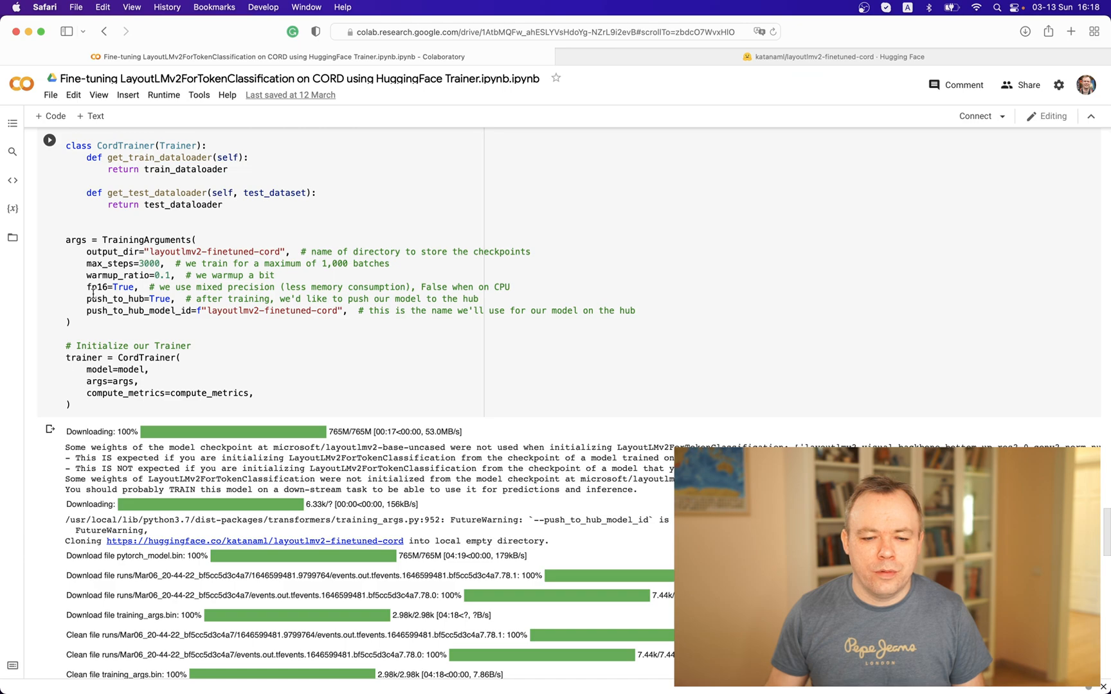
scroll("down", 3)
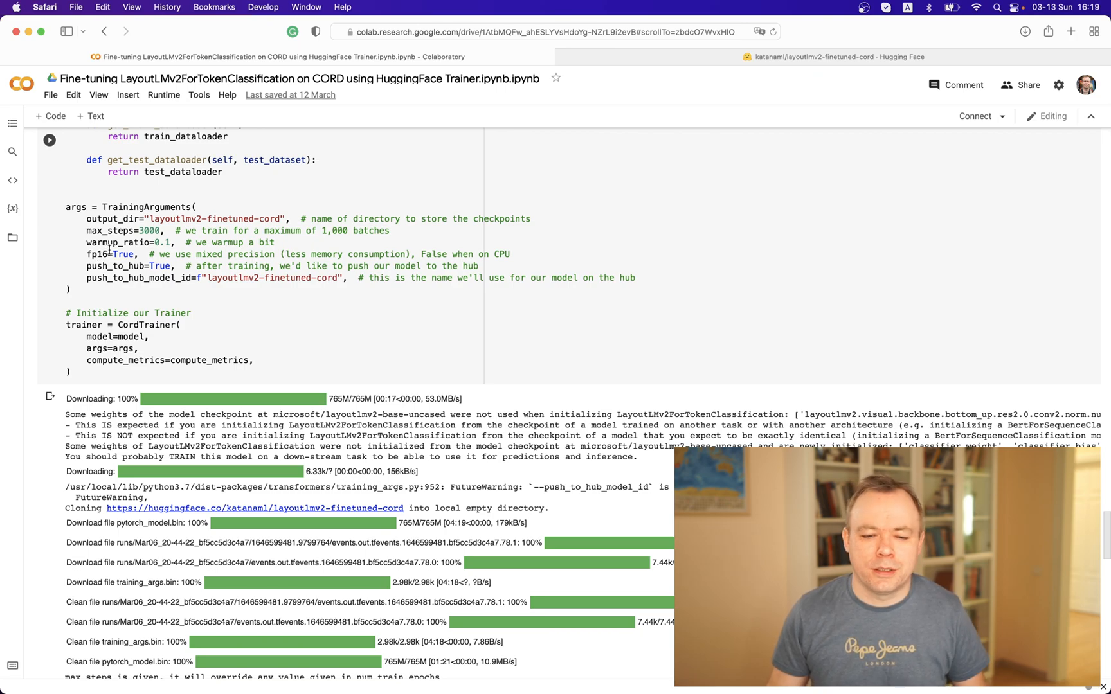
scroll("down", 3)
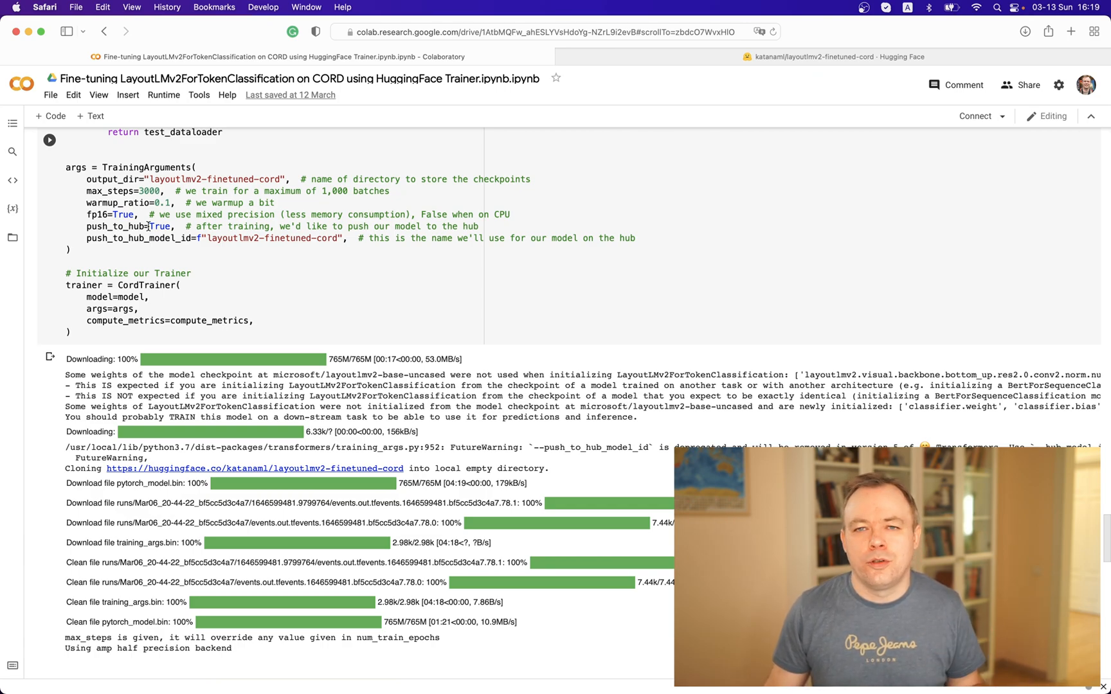
scroll("down", 3)
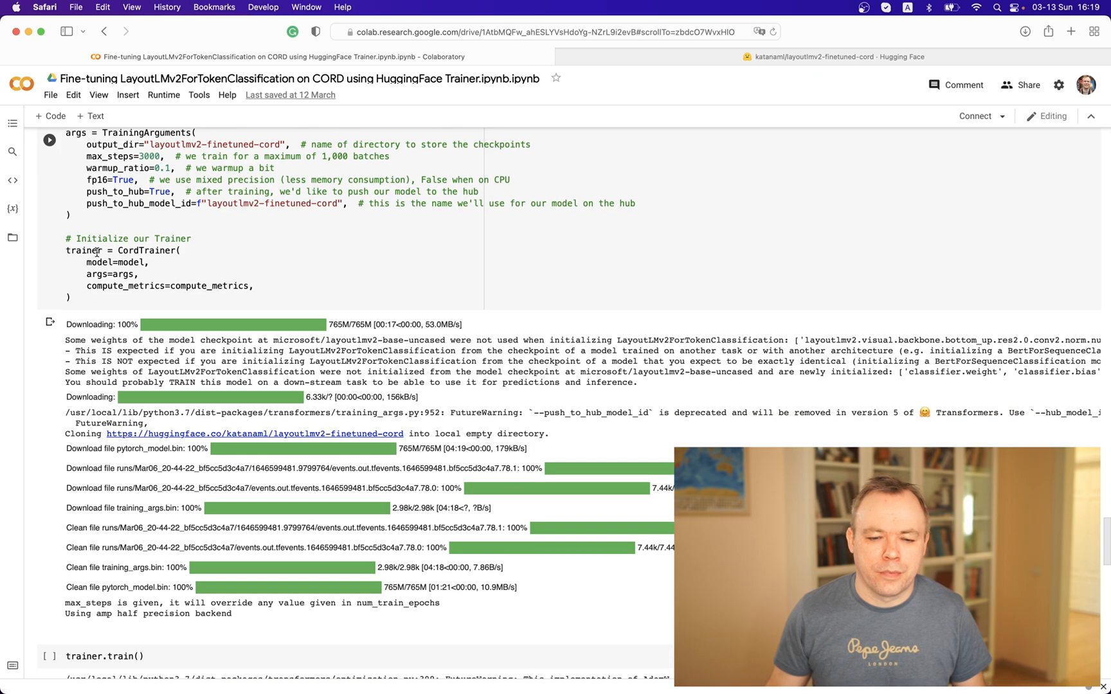
scroll("down", 3)
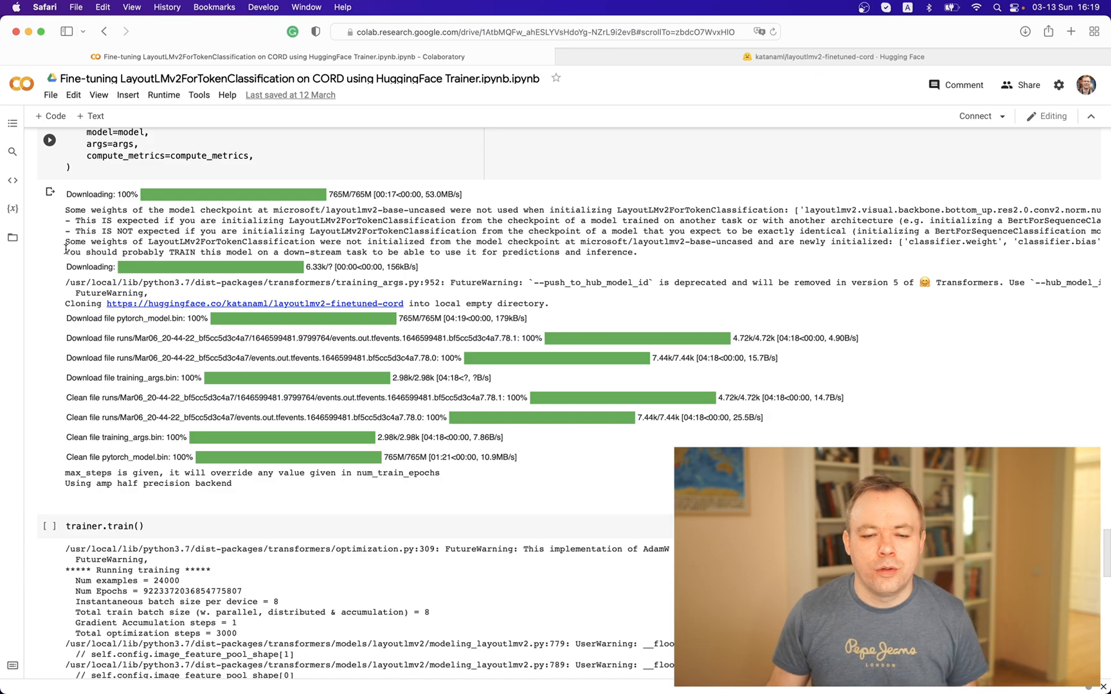
scroll("down", 3)
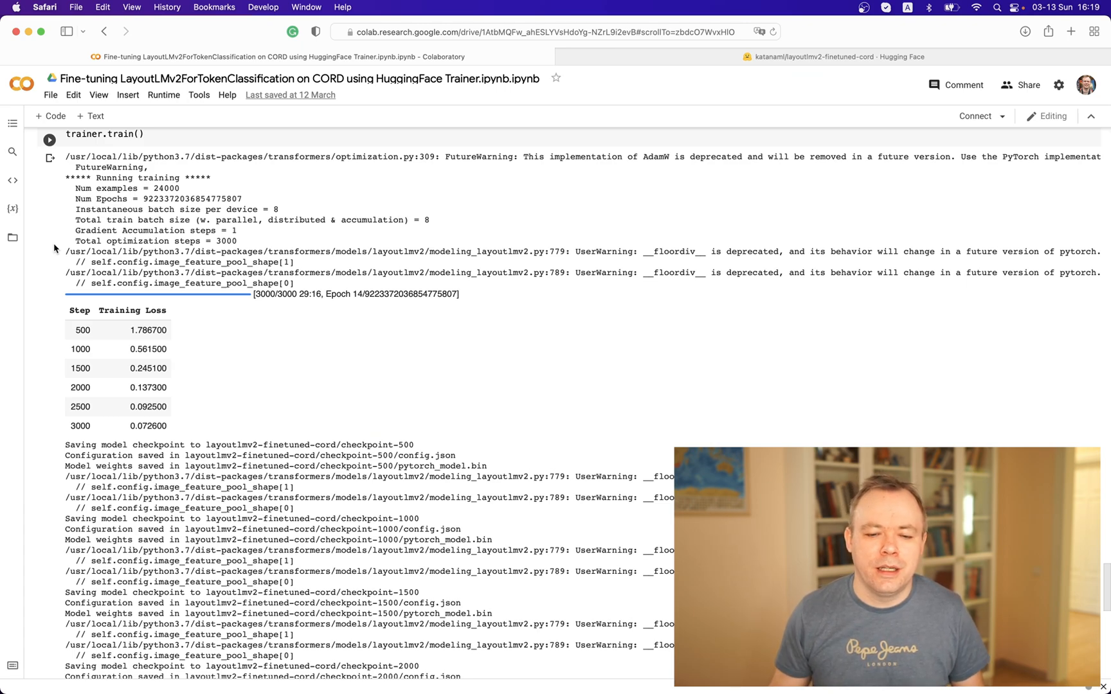
mouse_move(118, 330)
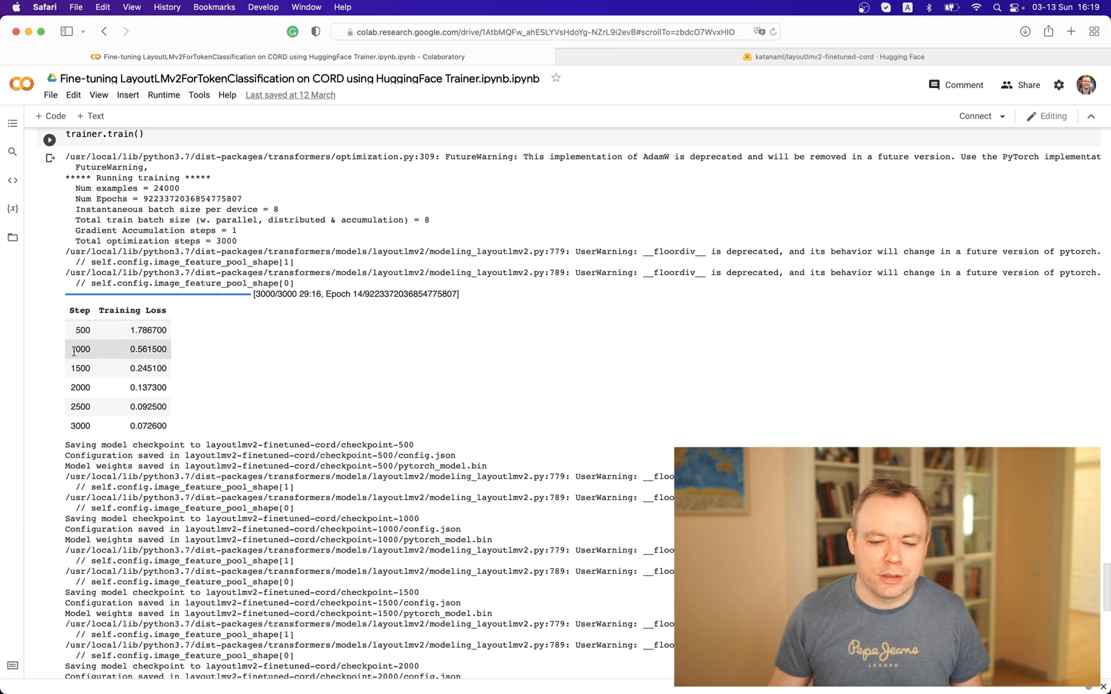
scroll("down", 3)
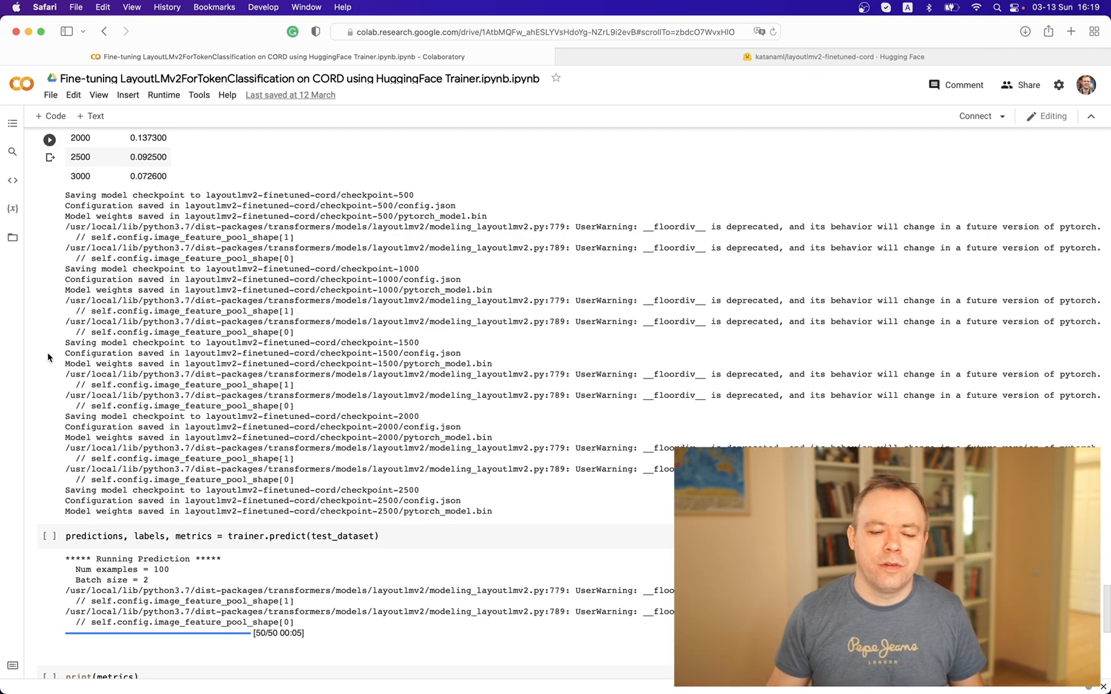
scroll("down", 3)
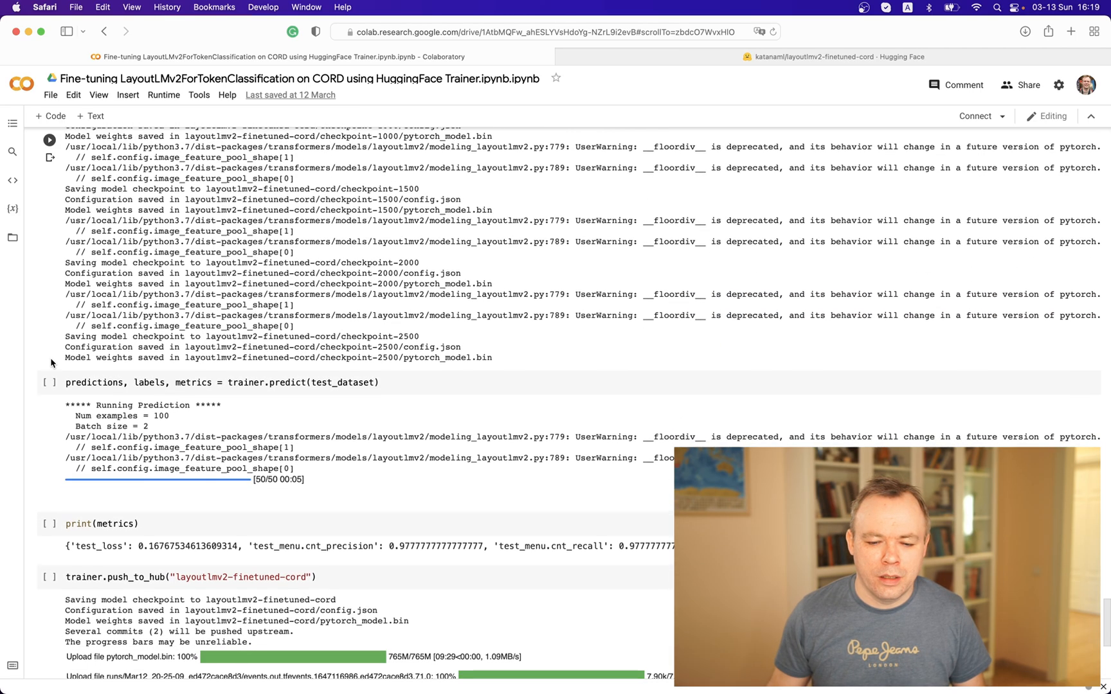
scroll("down", 3)
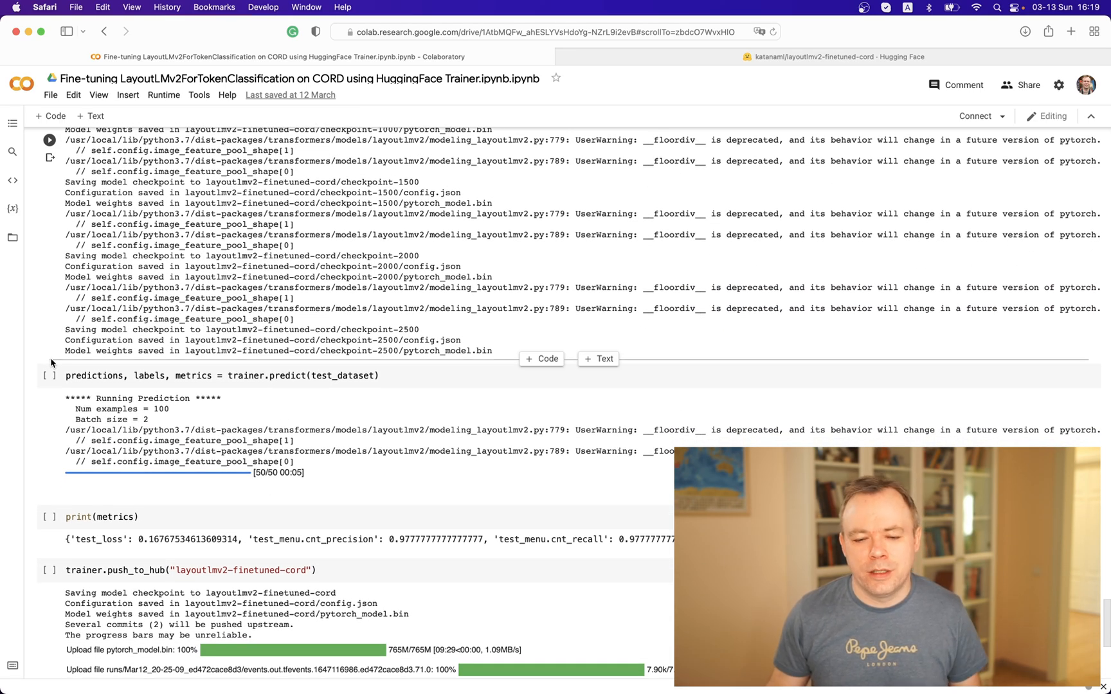
scroll("down", 3)
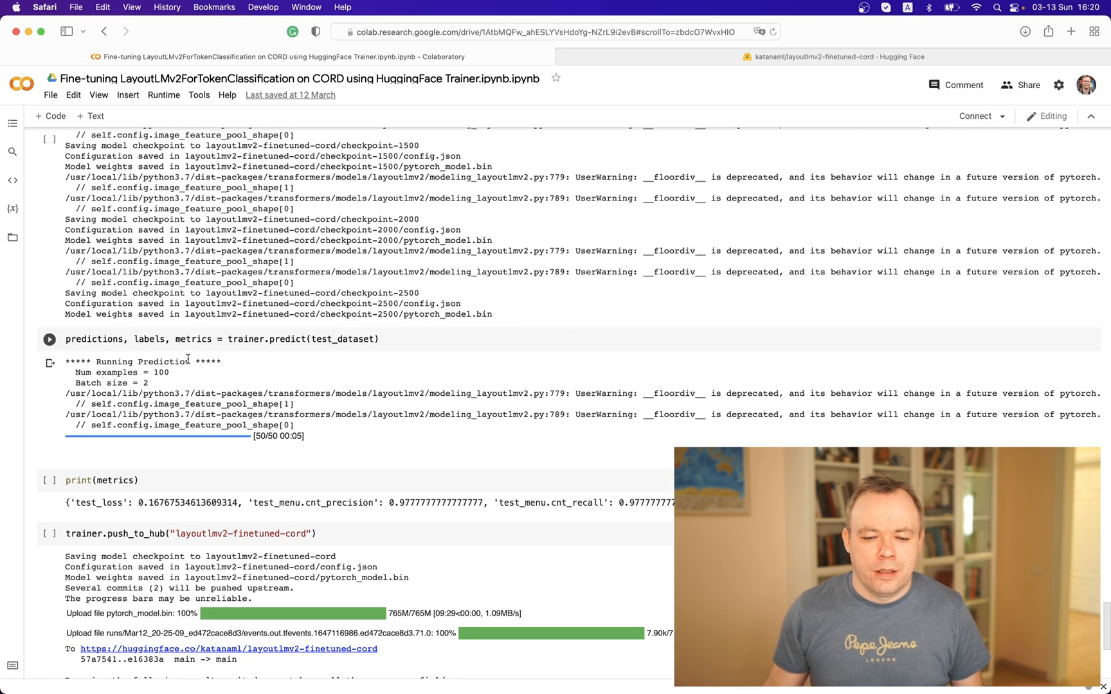
scroll("down", 3)
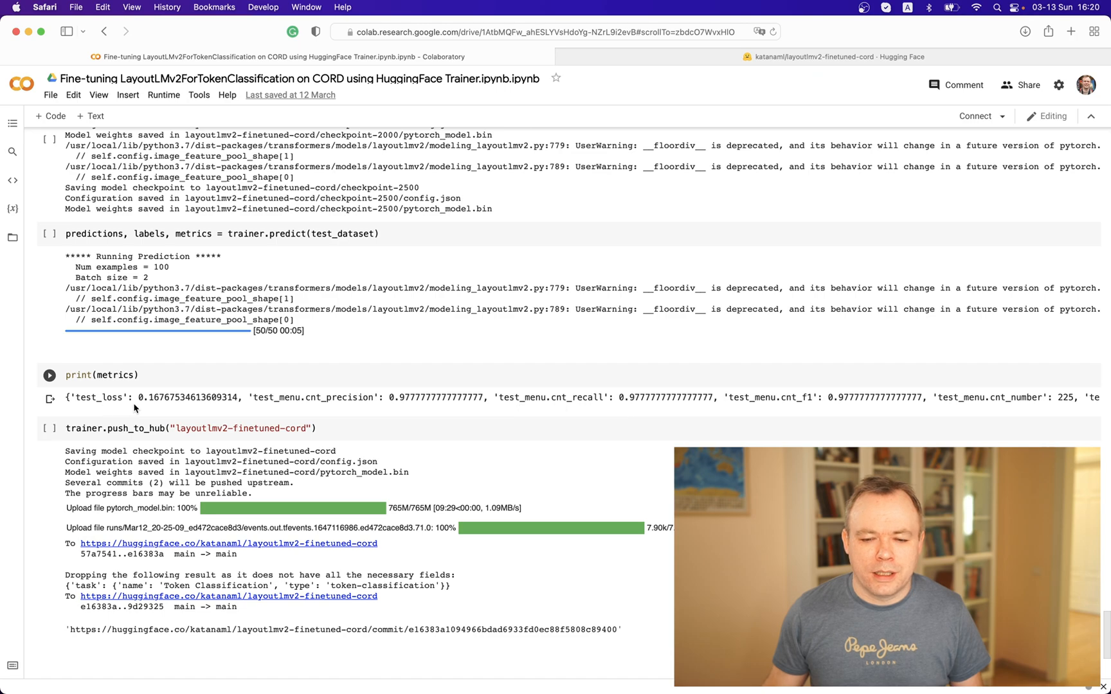
mouse_move(336, 398)
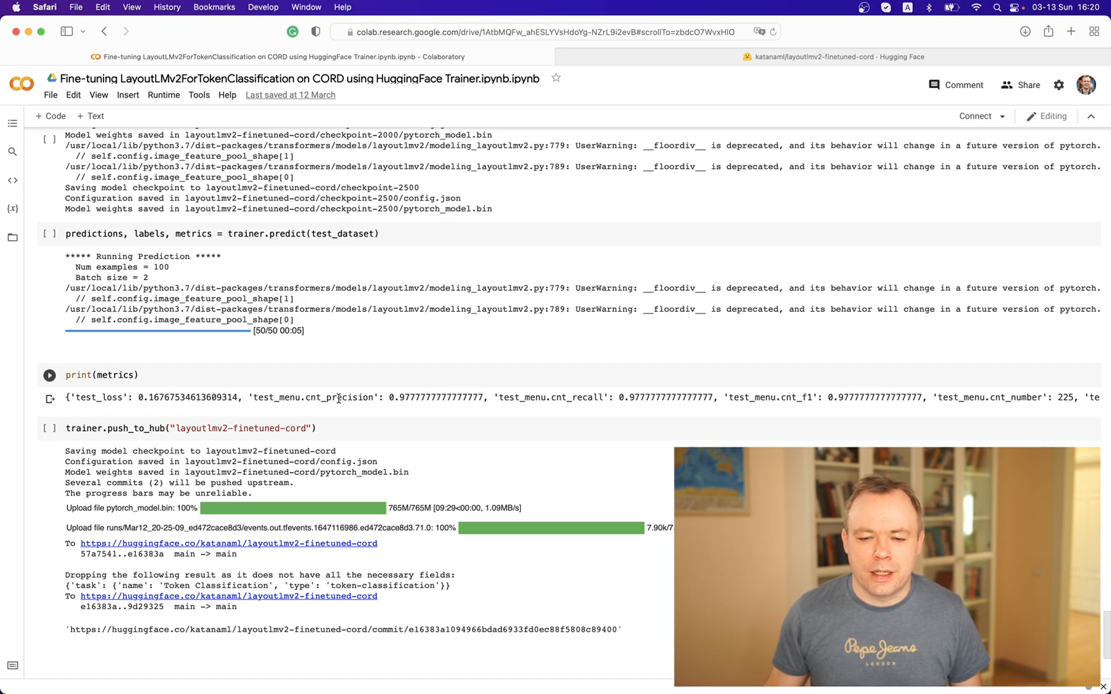
mouse_move(708, 408)
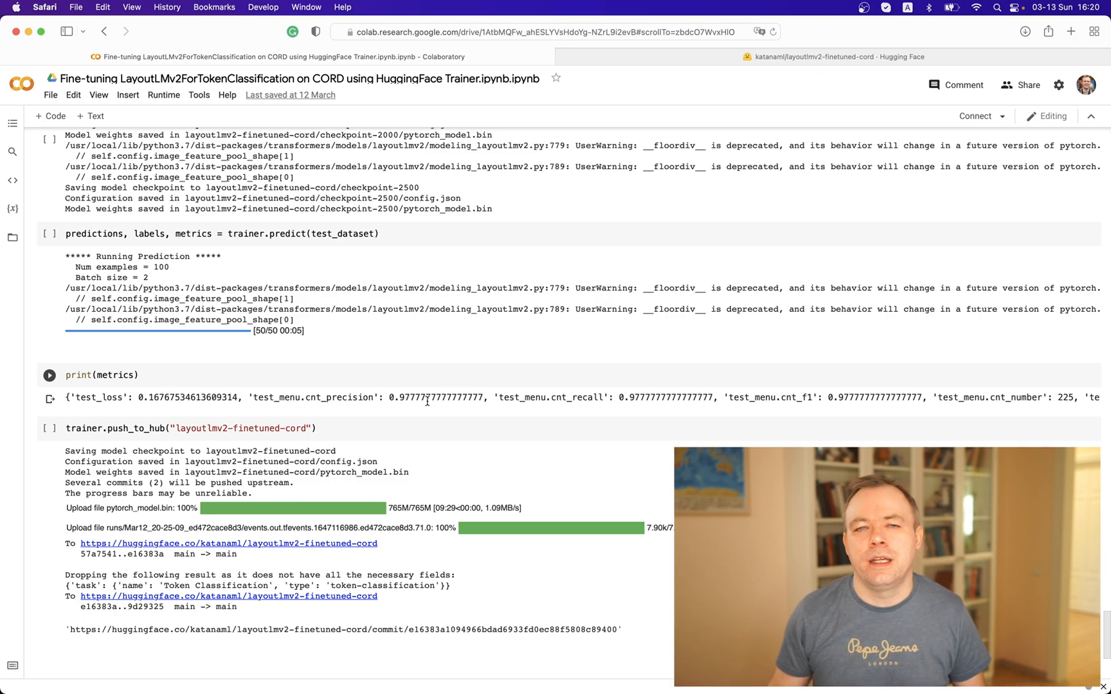
mouse_move(208, 392)
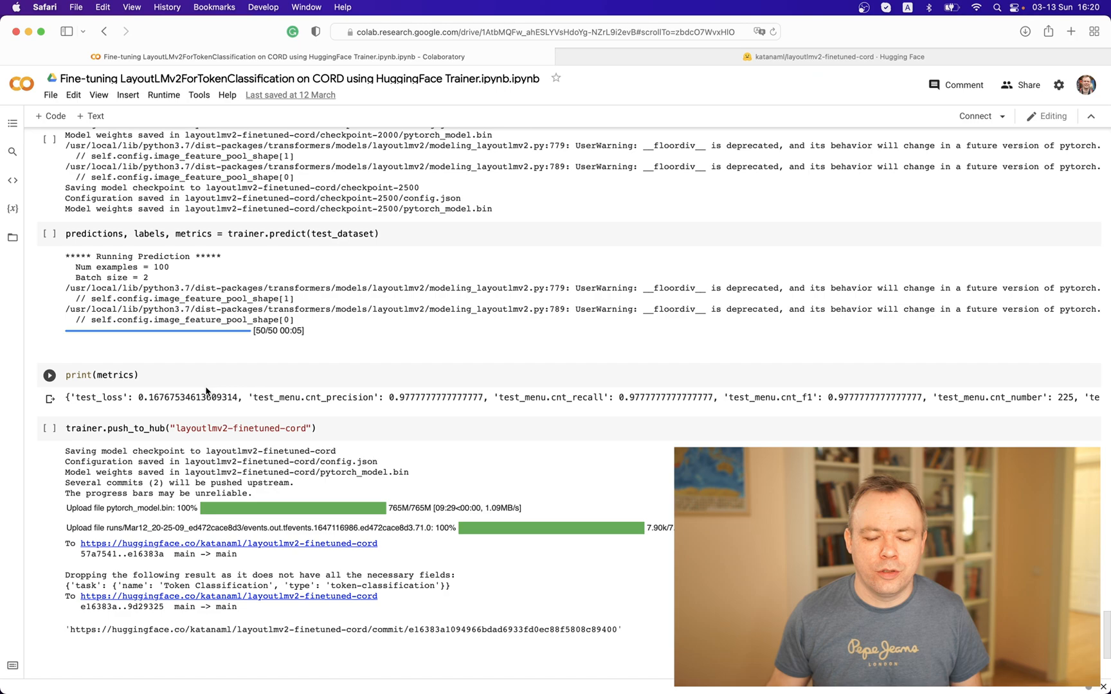
scroll("down", 3)
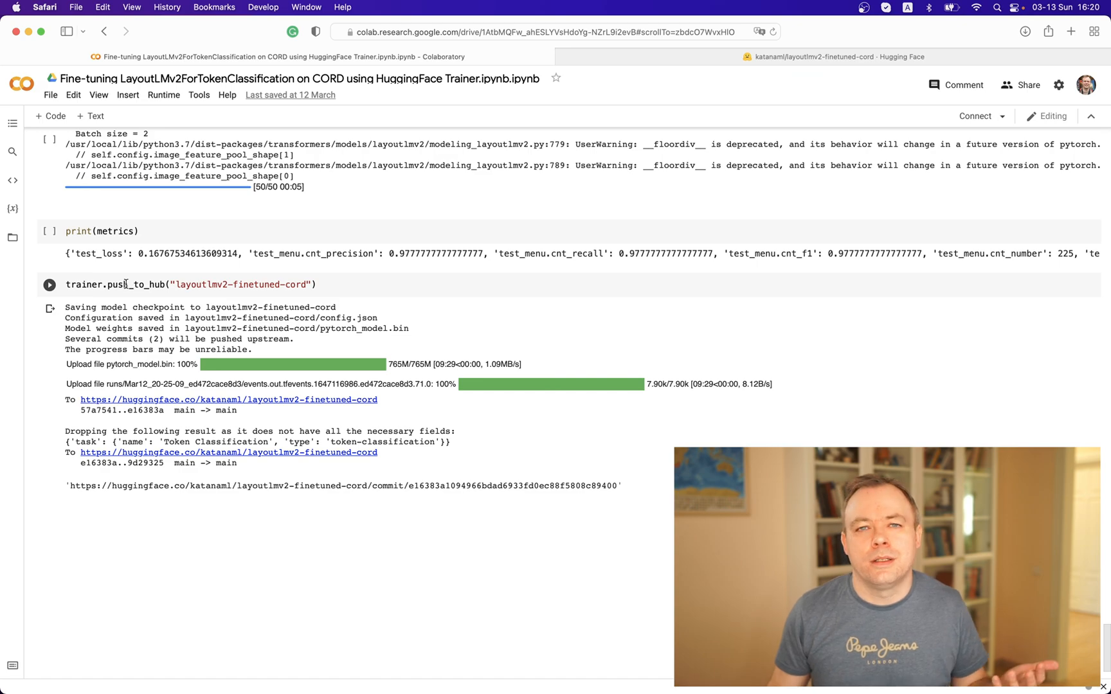
left_click(835, 57)
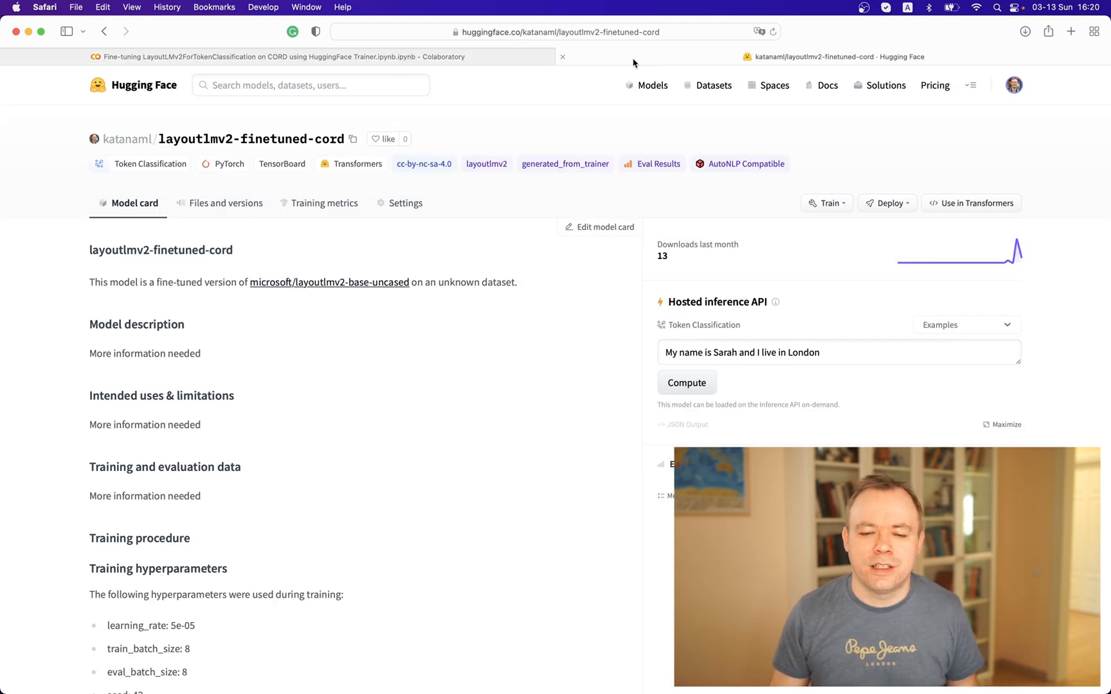
mouse_move(126, 139)
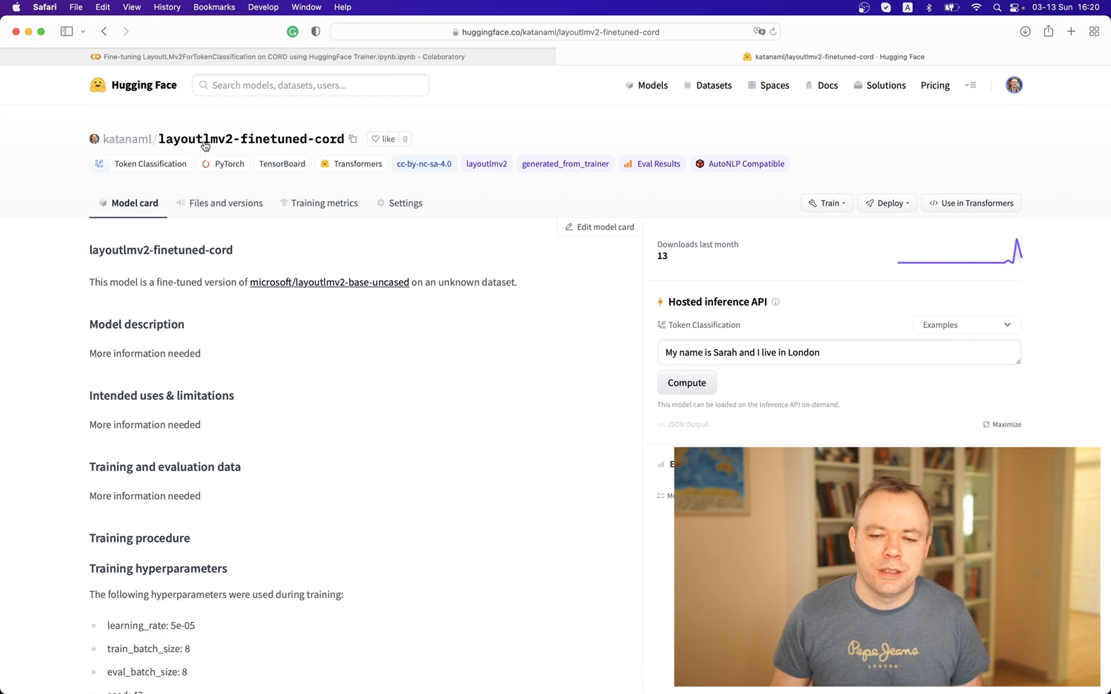
mouse_move(158, 257)
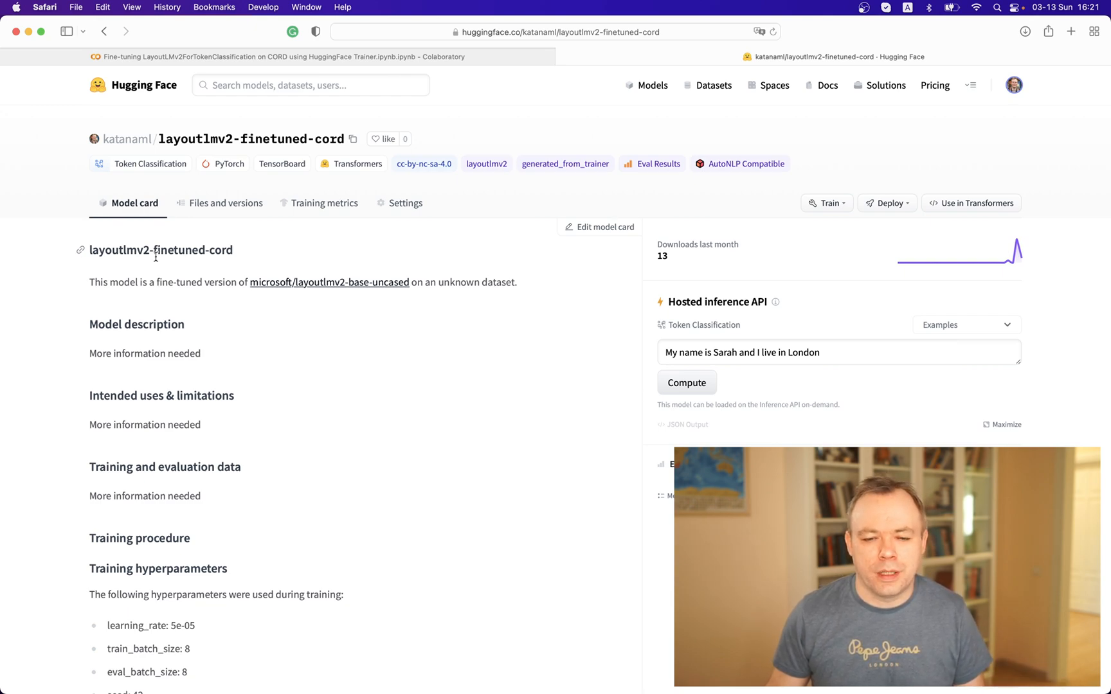
- Open the model's Files and versions listing with README.md, config.json and pytorch_model.bin
left_click(227, 203)
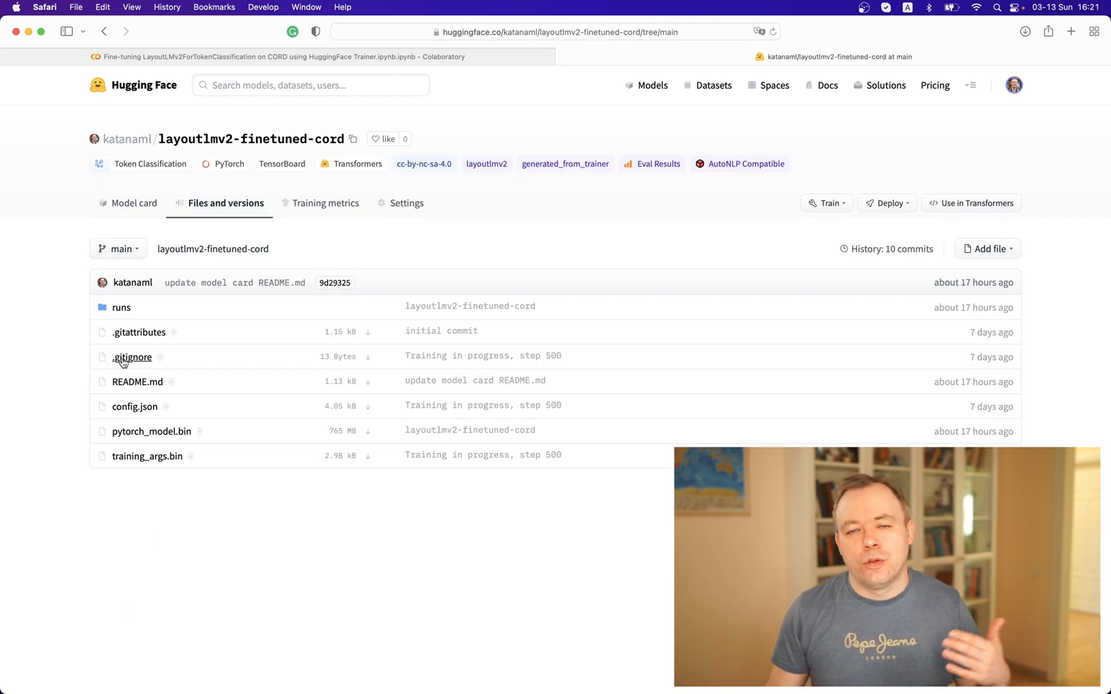
mouse_move(118, 450)
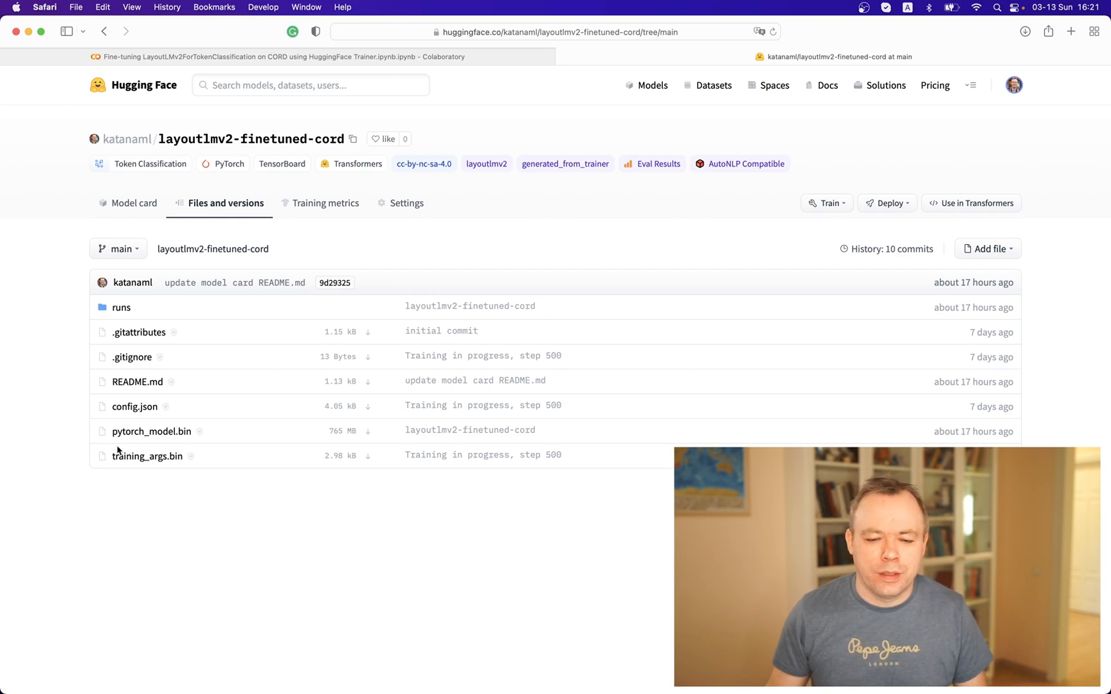
mouse_move(151, 431)
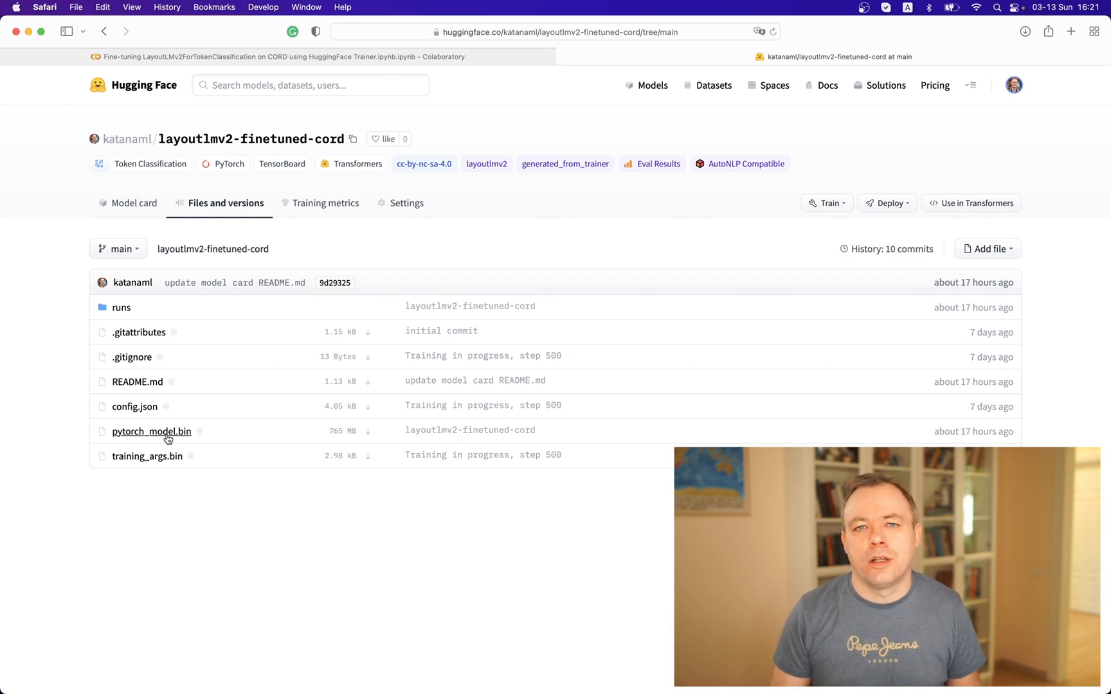
mouse_move(177, 353)
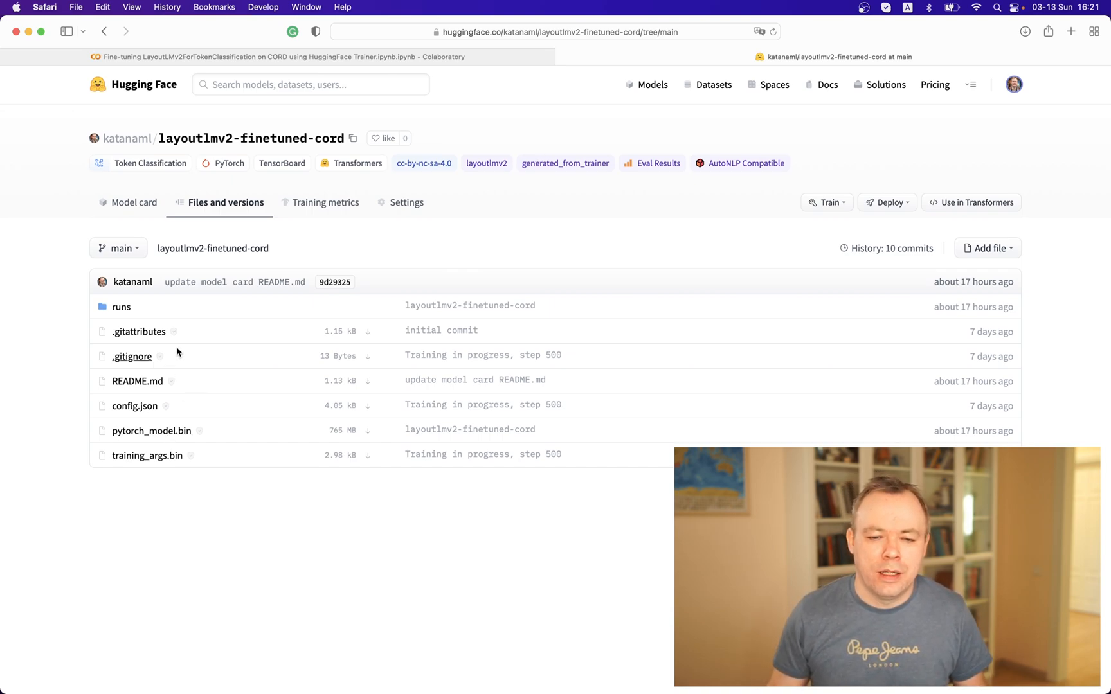
left_click(133, 203)
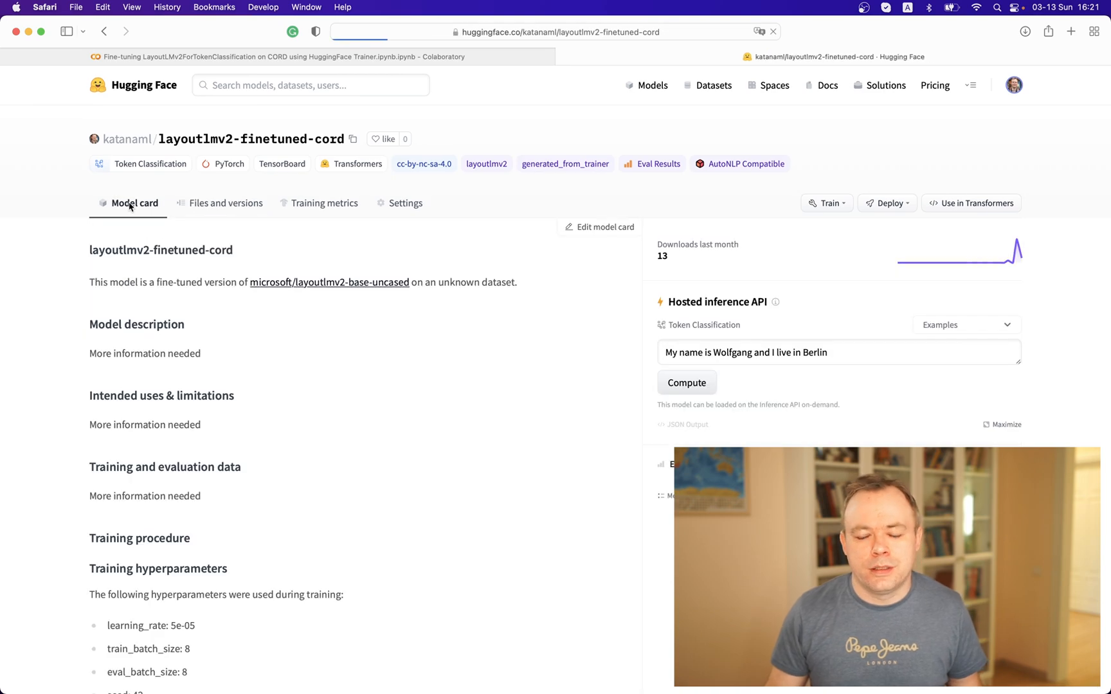